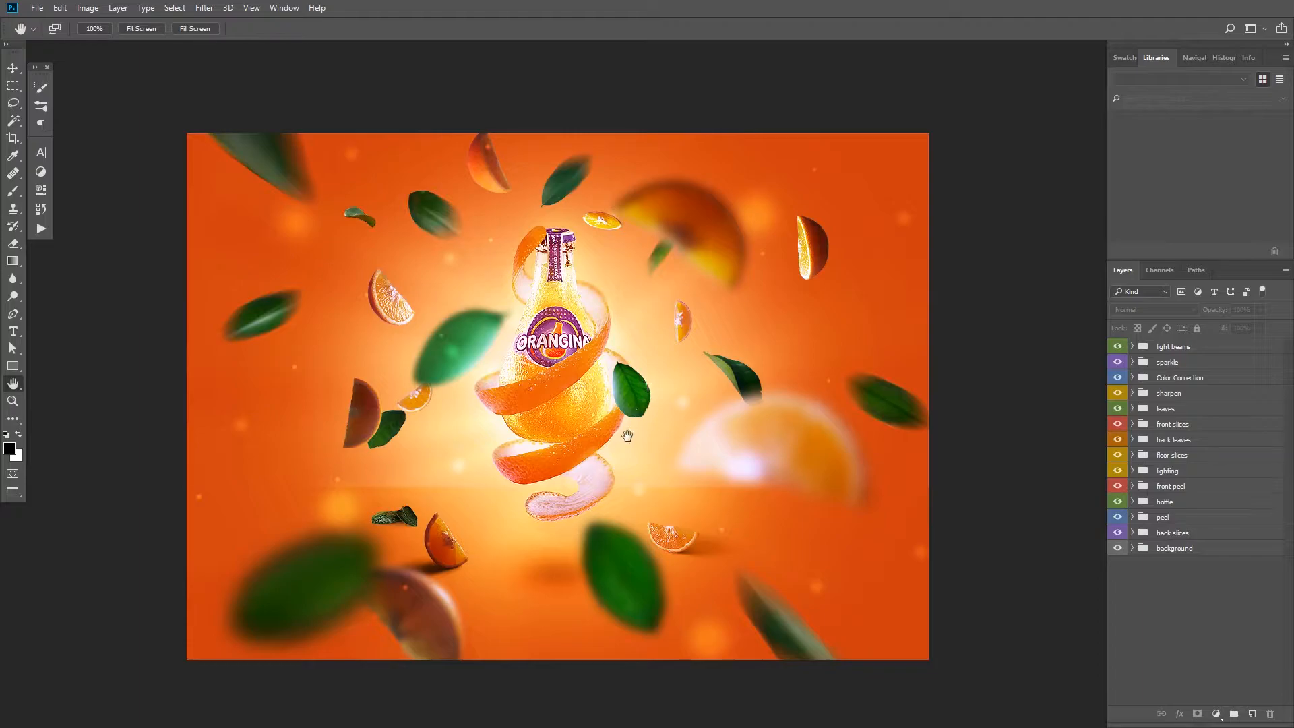
{"action": "mouse_move", "coordinate": [599, 452]}
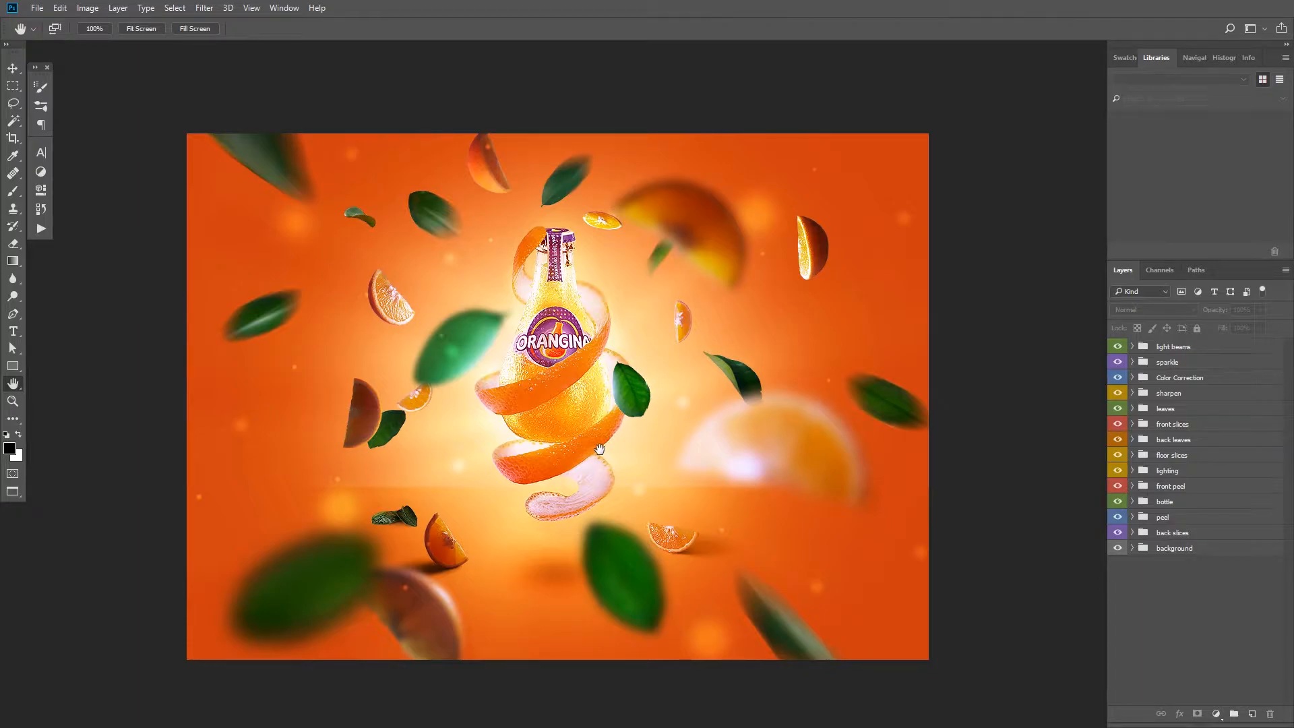
{"action": "mouse_move", "coordinate": [539, 423]}
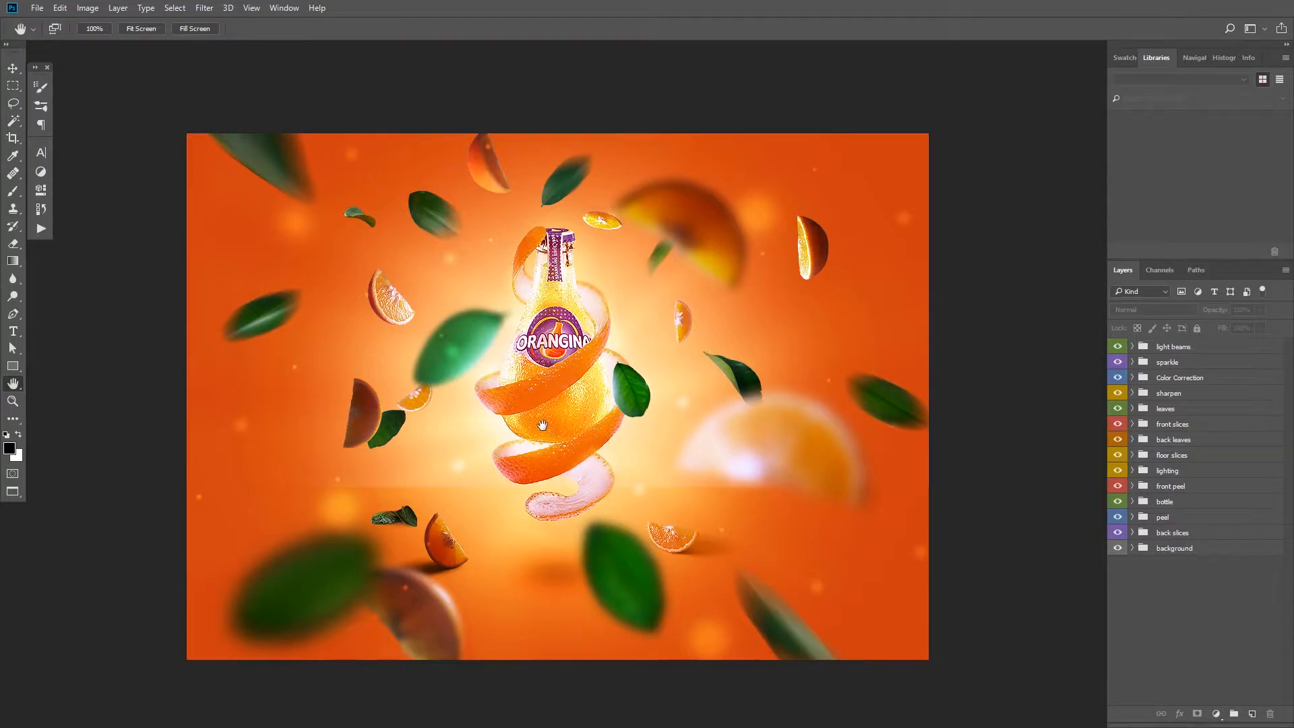
{"action": "mouse_move", "coordinate": [609, 348]}
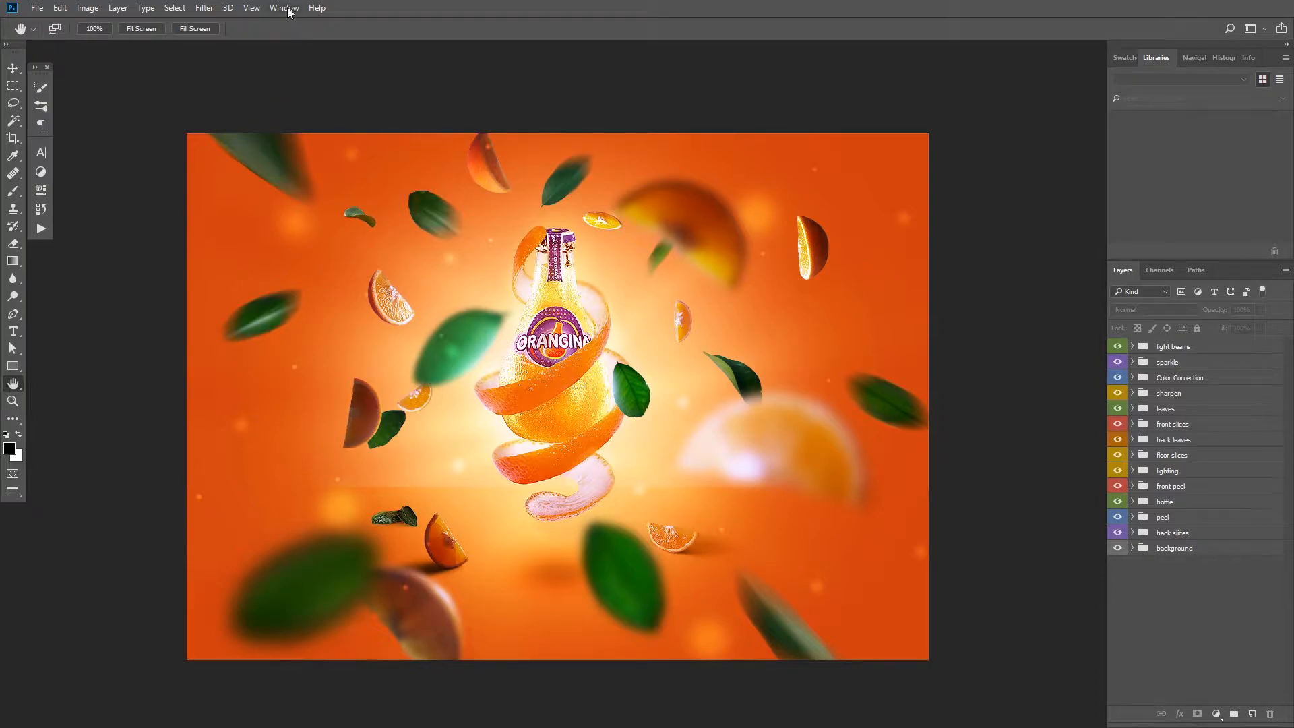
Show the Timeline panel and create a frame animation with the composite as frame one.
{"action": "left_click", "coordinate": [283, 8]}
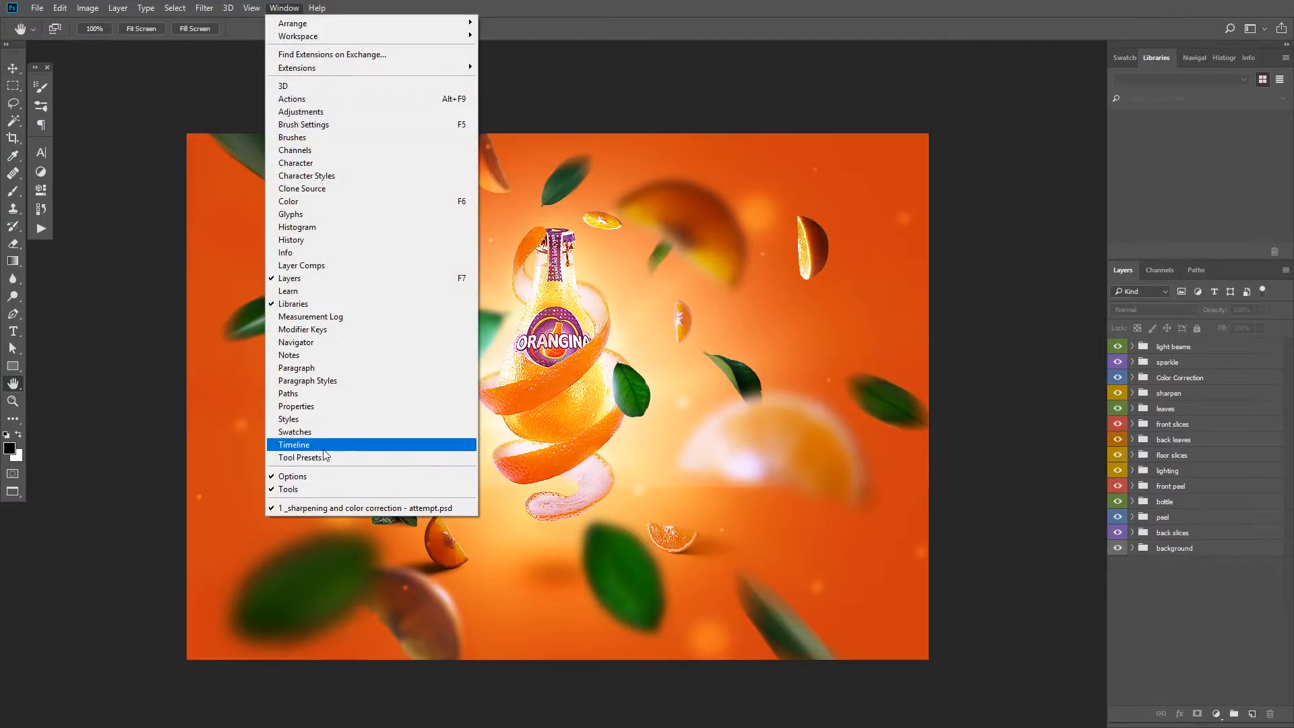
{"action": "left_click", "coordinate": [294, 444]}
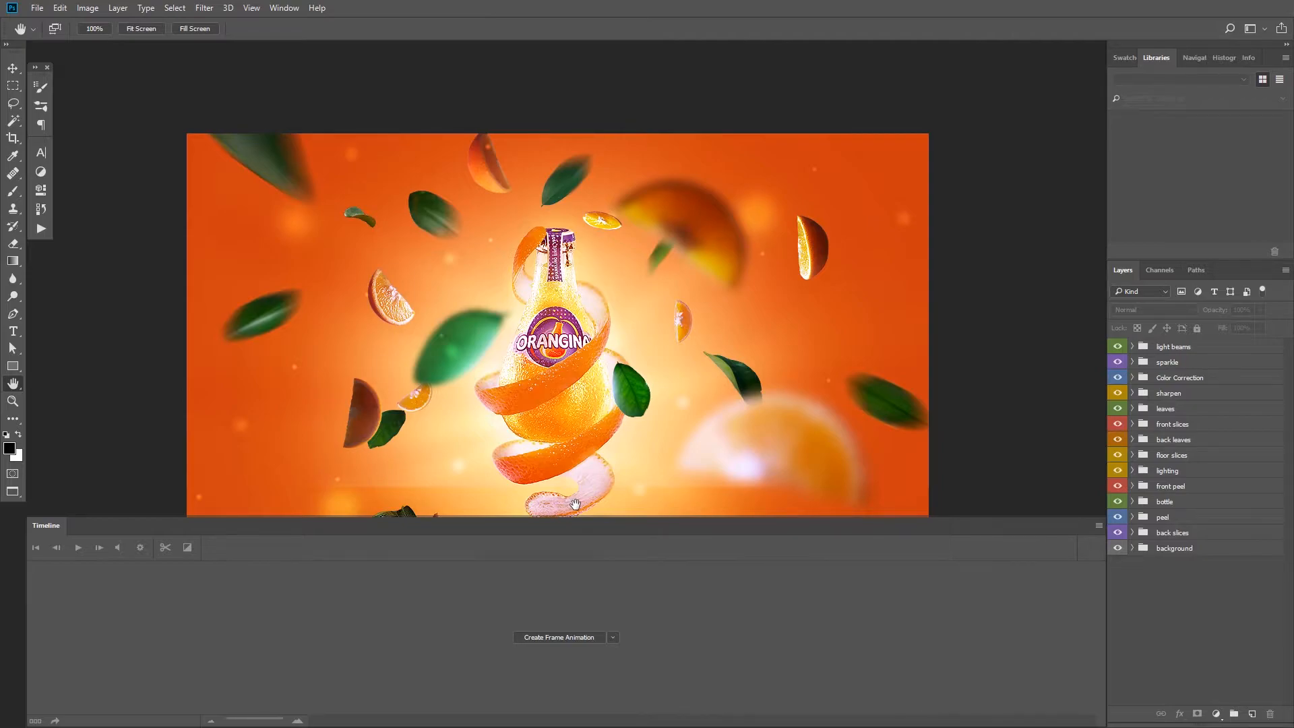
{"action": "mouse_move", "coordinate": [577, 644]}
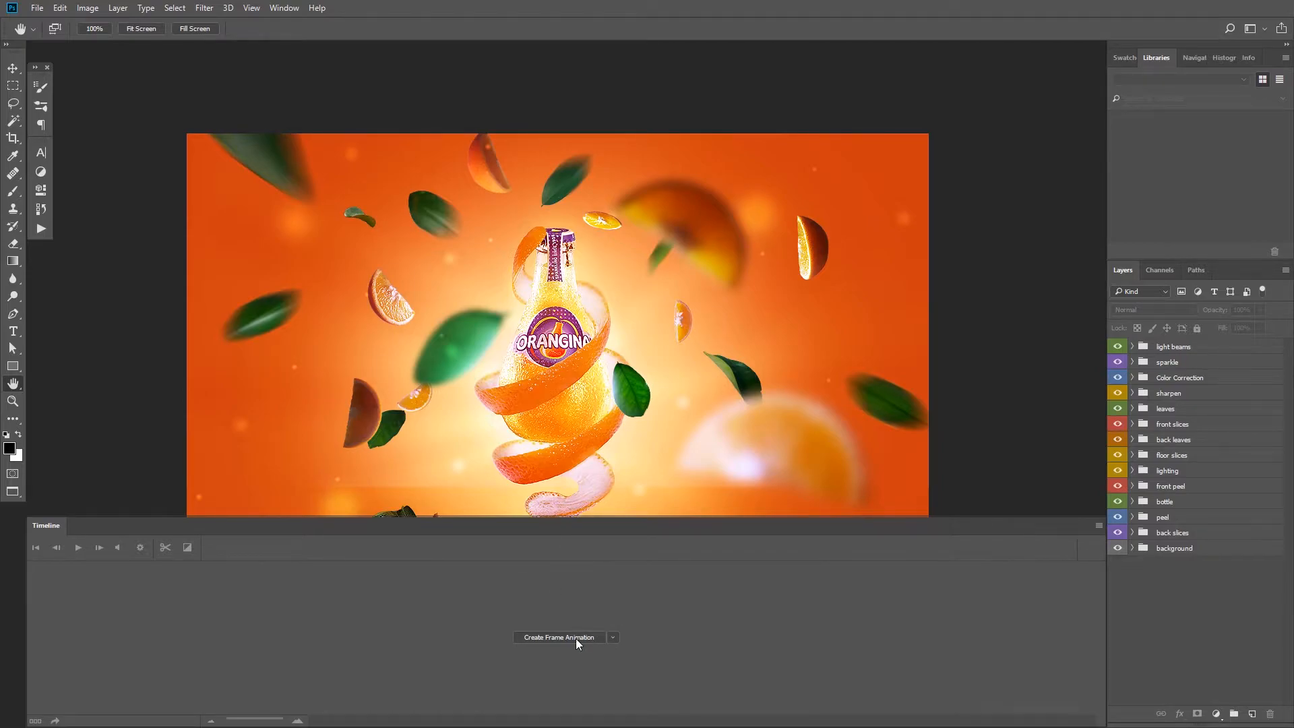
{"action": "left_click", "coordinate": [613, 637]}
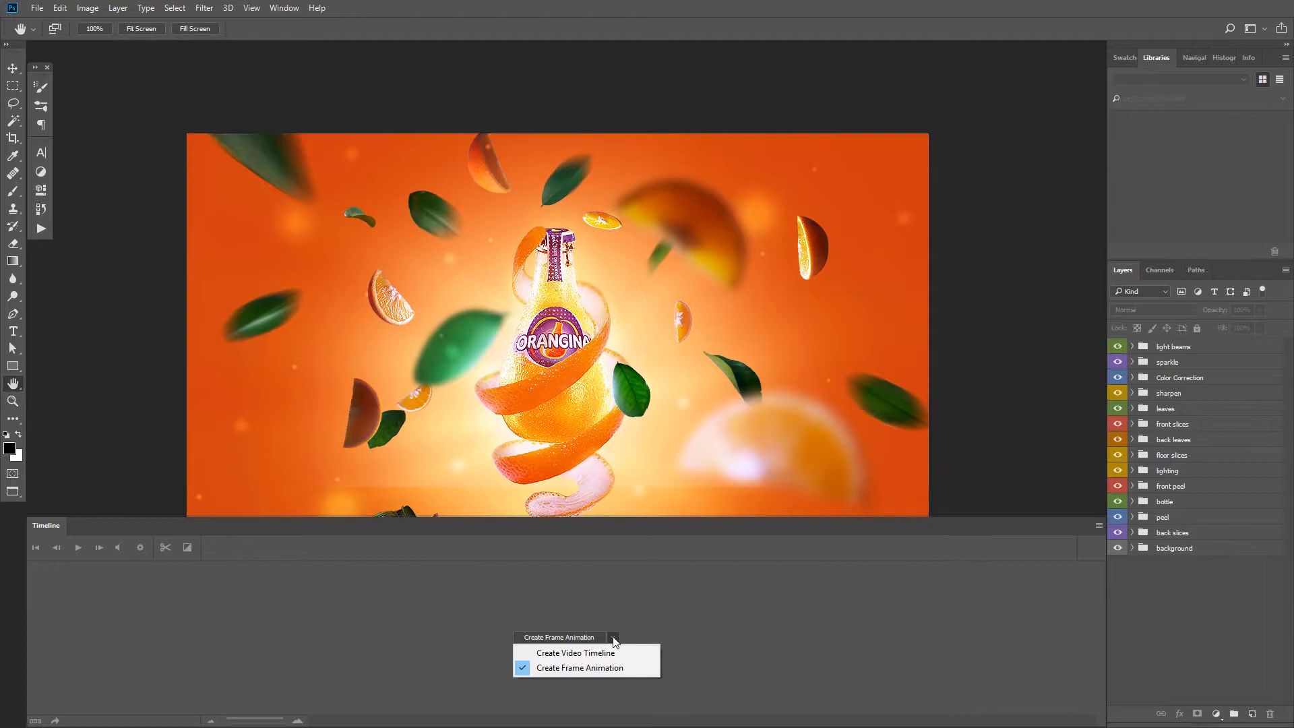
{"action": "mouse_move", "coordinate": [594, 657]}
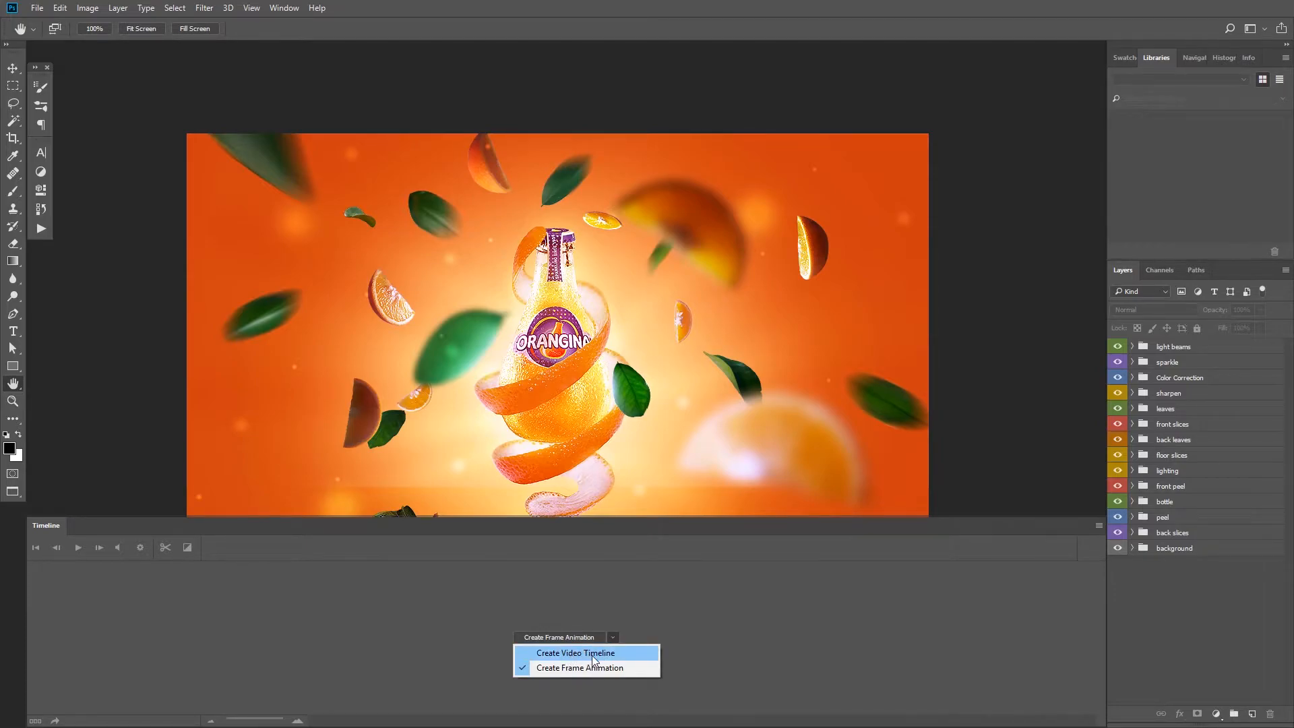
{"action": "left_click", "coordinate": [579, 667]}
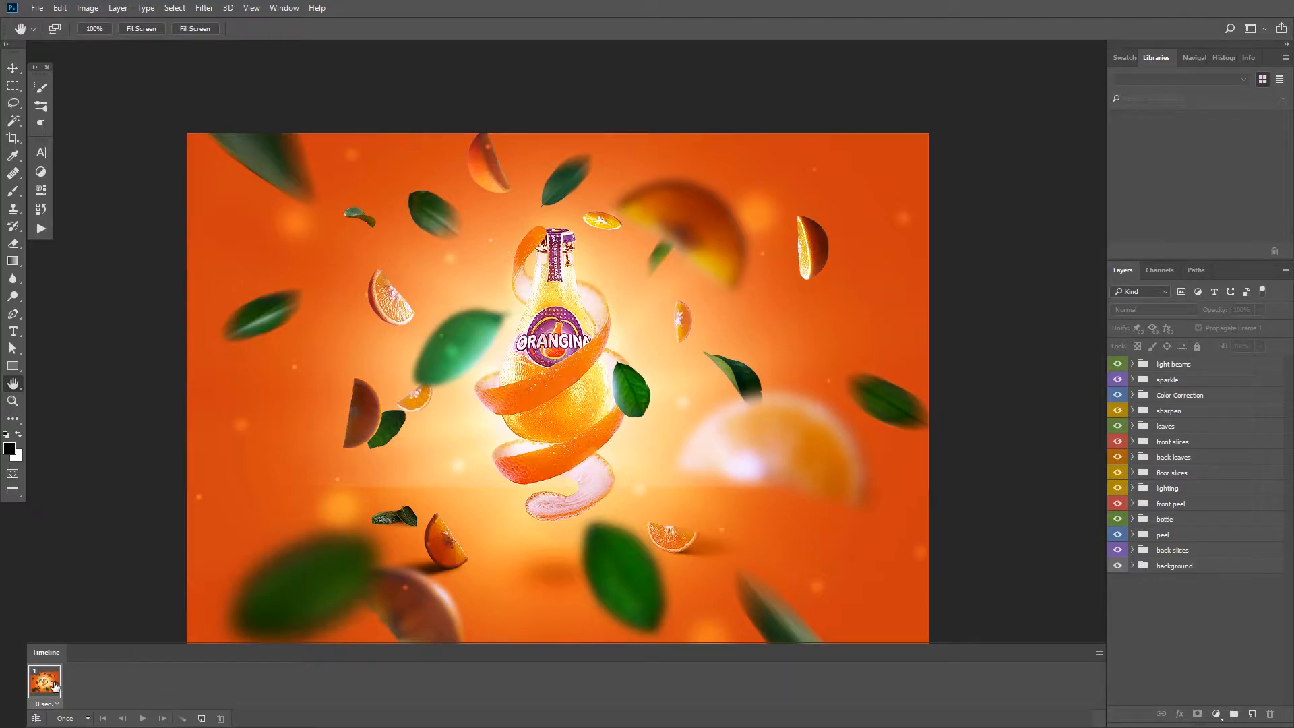
{"action": "mouse_move", "coordinate": [275, 694]}
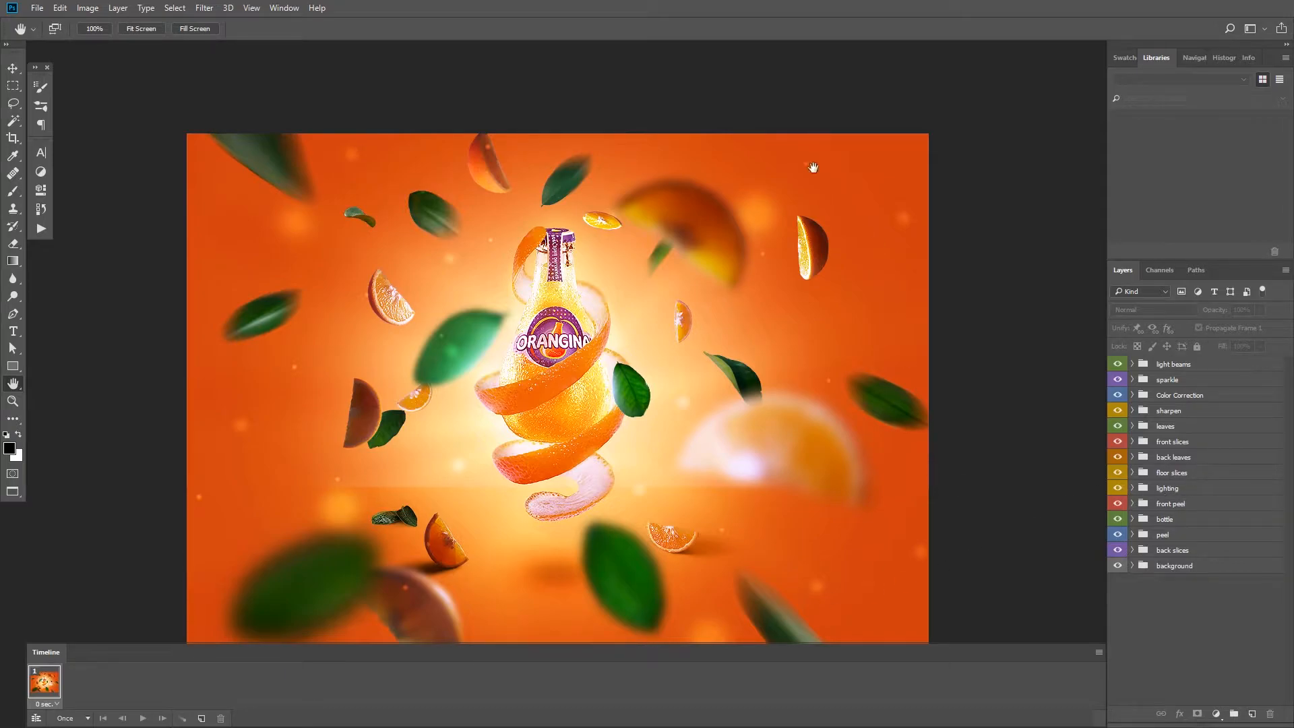
{"action": "mouse_move", "coordinate": [710, 318]}
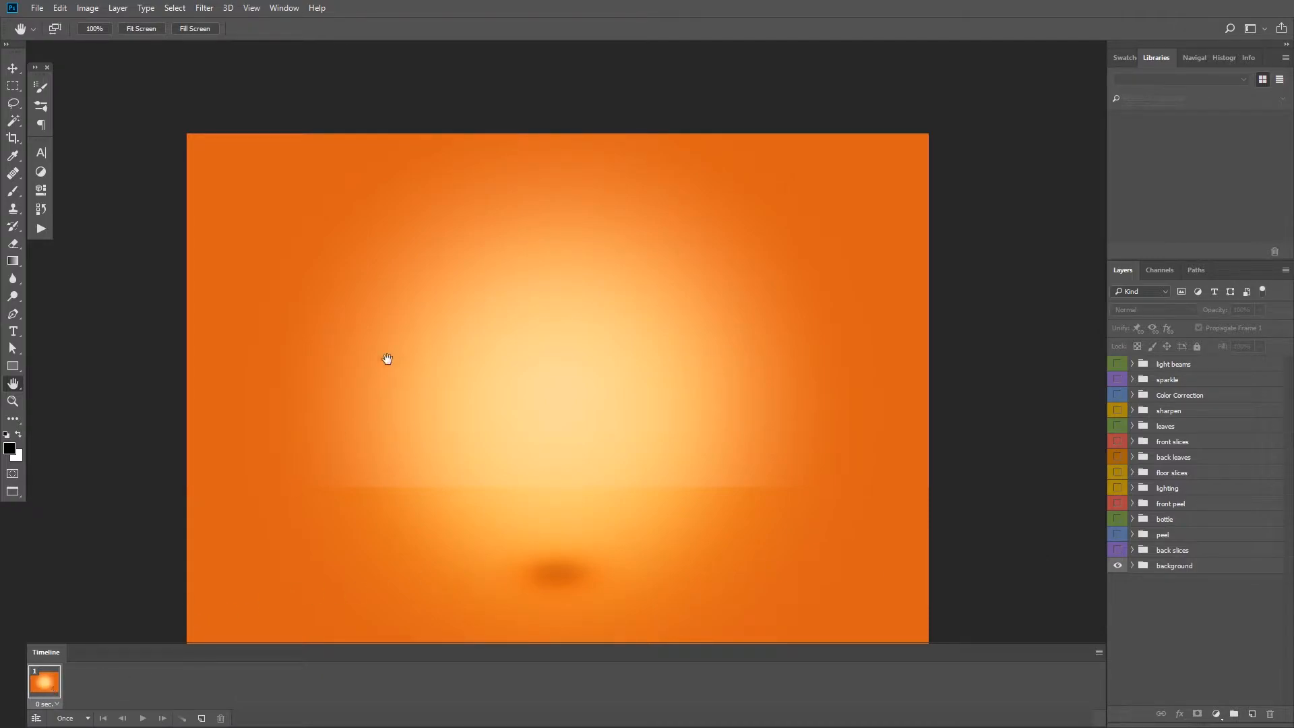
{"action": "mouse_move", "coordinate": [450, 296]}
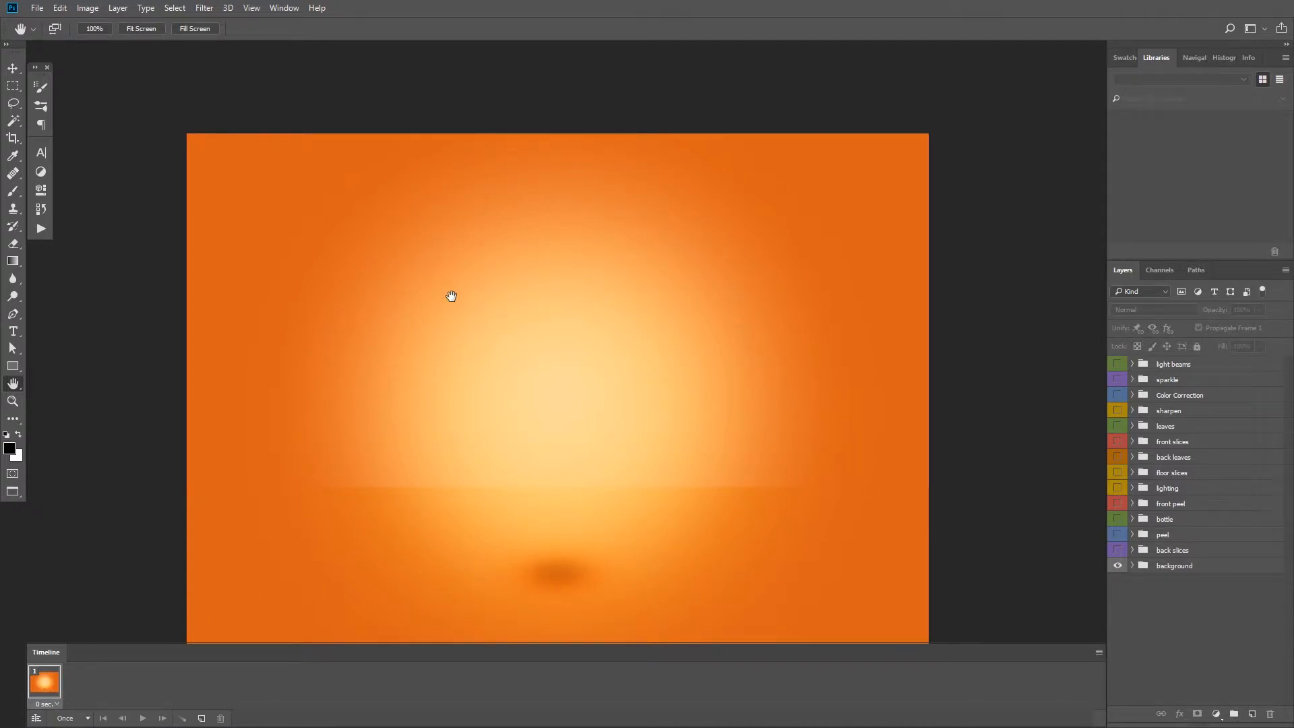
{"action": "mouse_move", "coordinate": [1146, 569]}
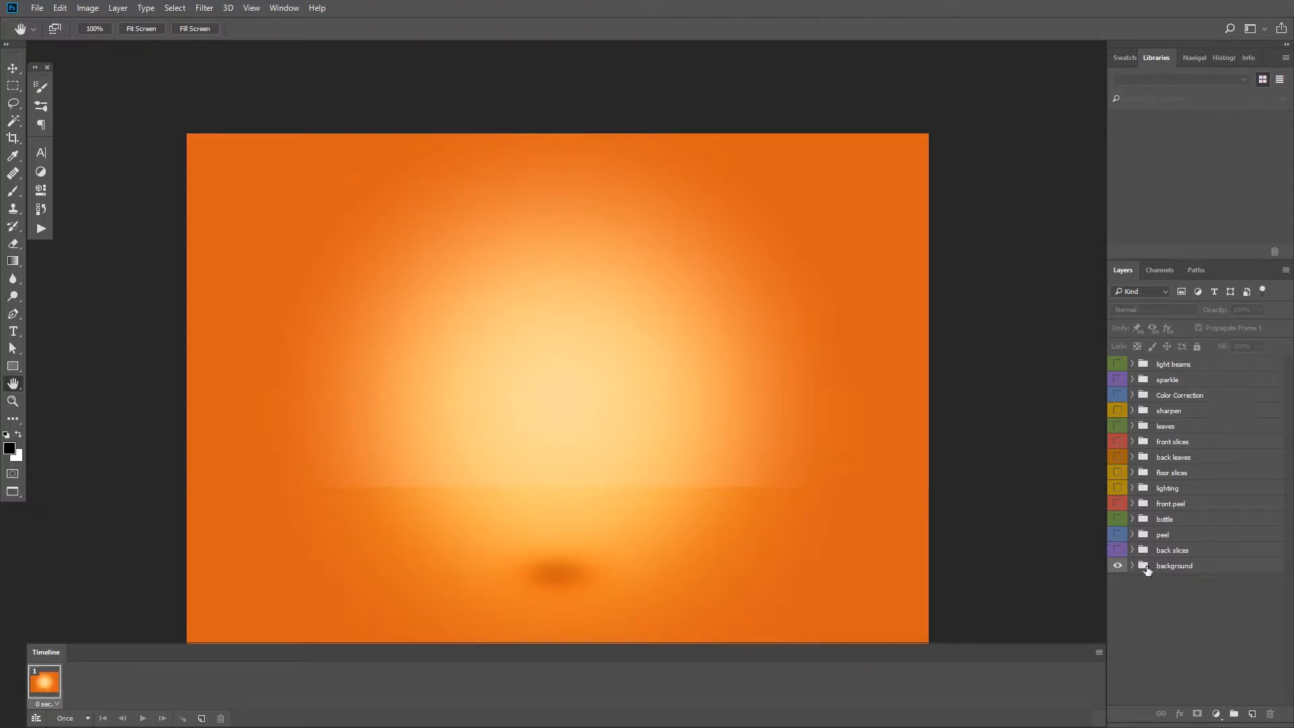
Expand the background group and hide everything except Layer 1's solid orange fill.
{"action": "left_click", "coordinate": [1131, 565]}
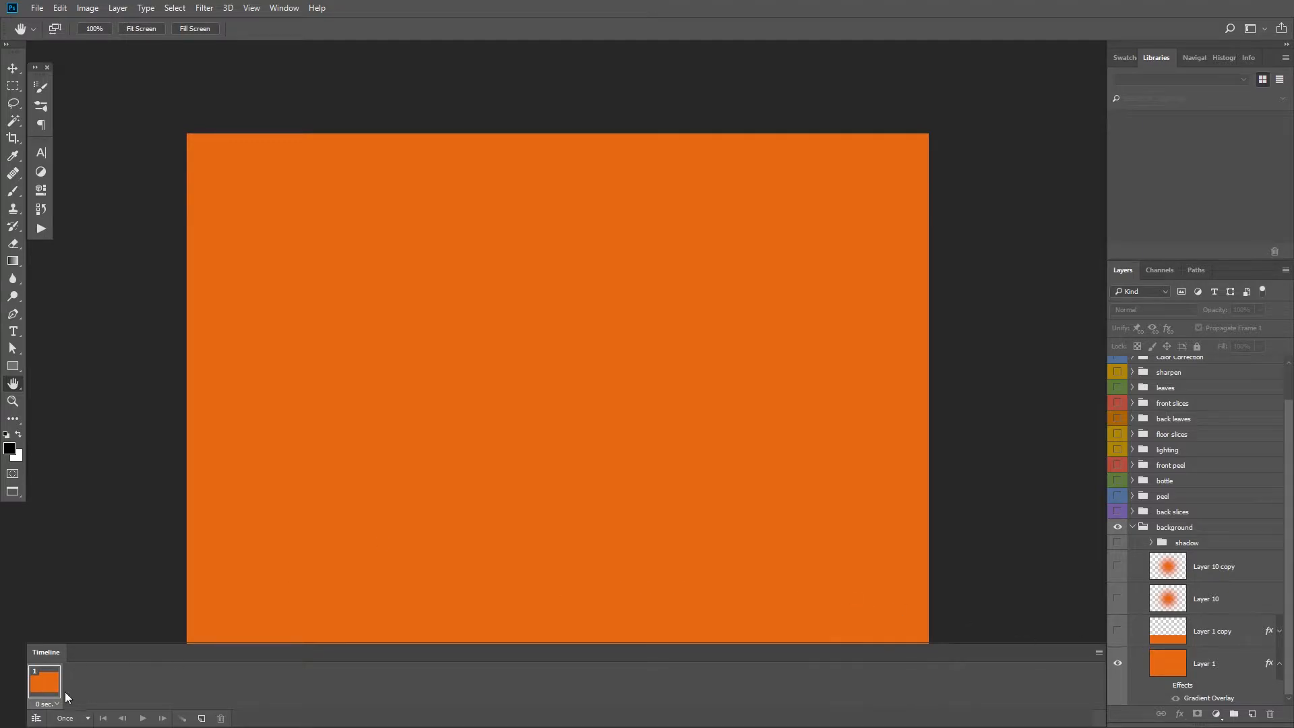
{"action": "mouse_move", "coordinate": [218, 696]}
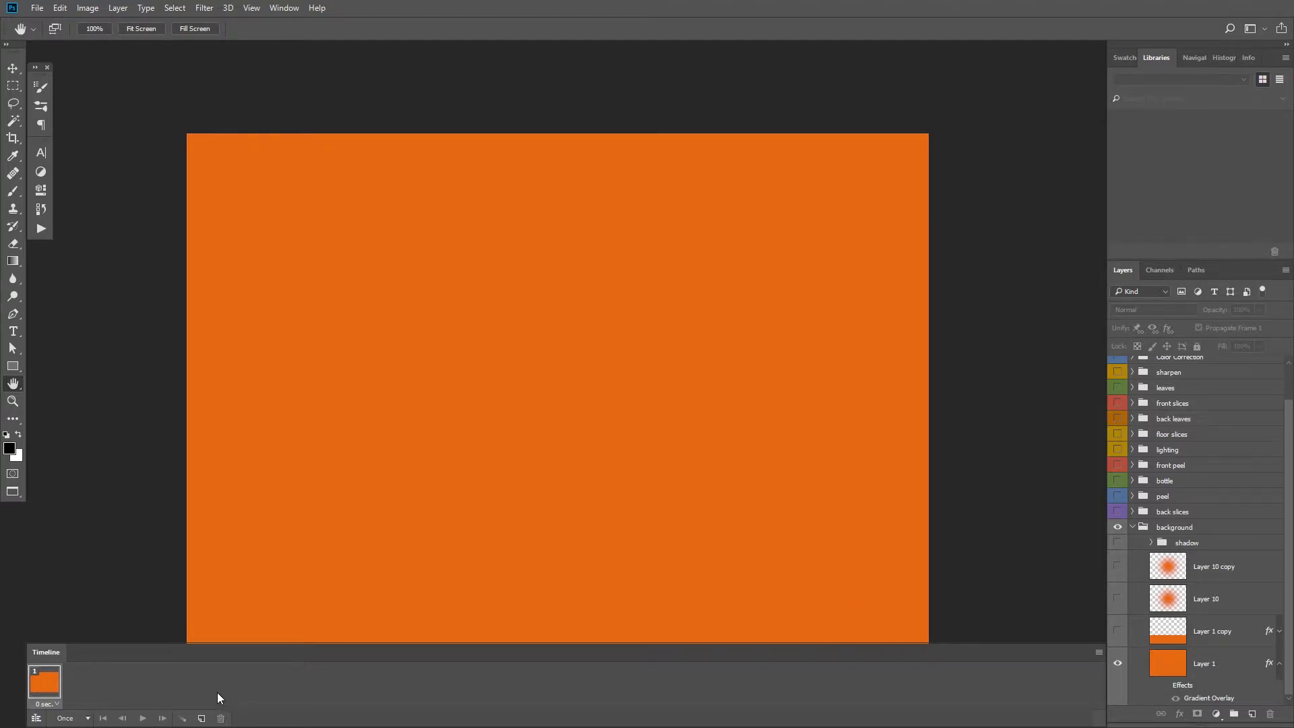
Add frame 2 and reveal the radial glow on the orange base.
{"action": "left_click", "coordinate": [200, 718]}
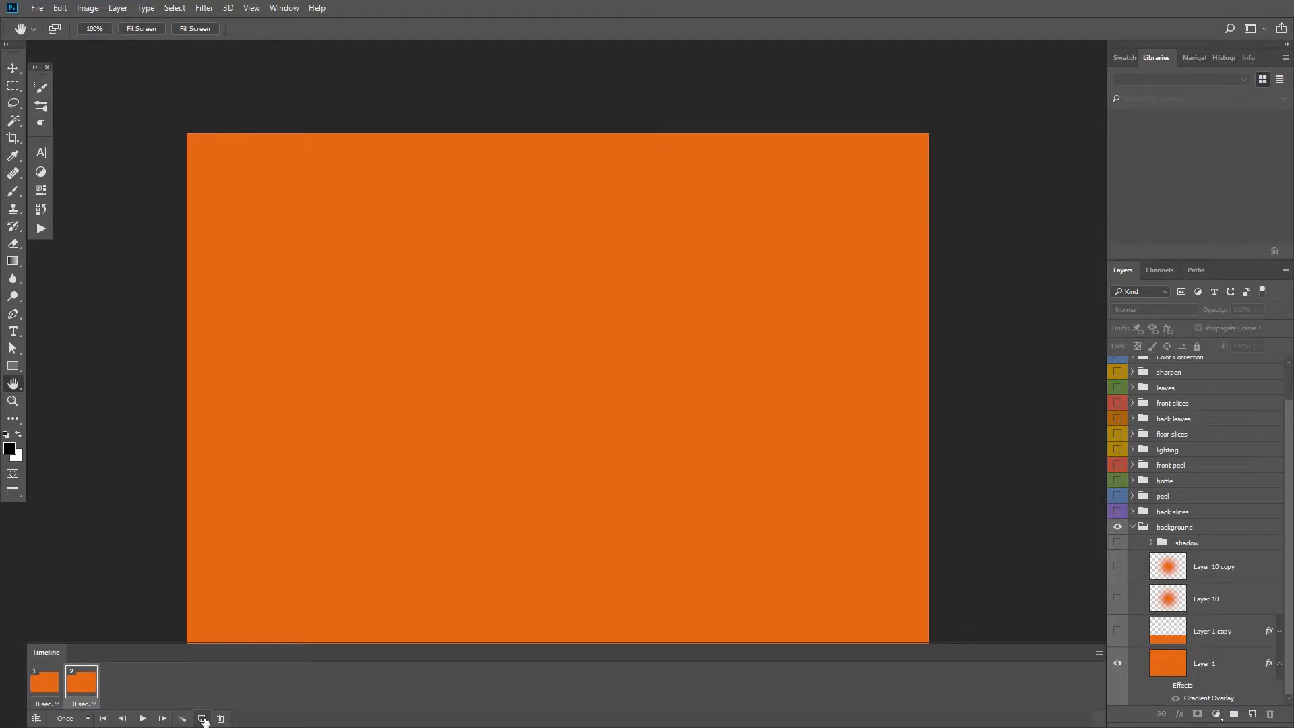
{"action": "left_click", "coordinate": [81, 685]}
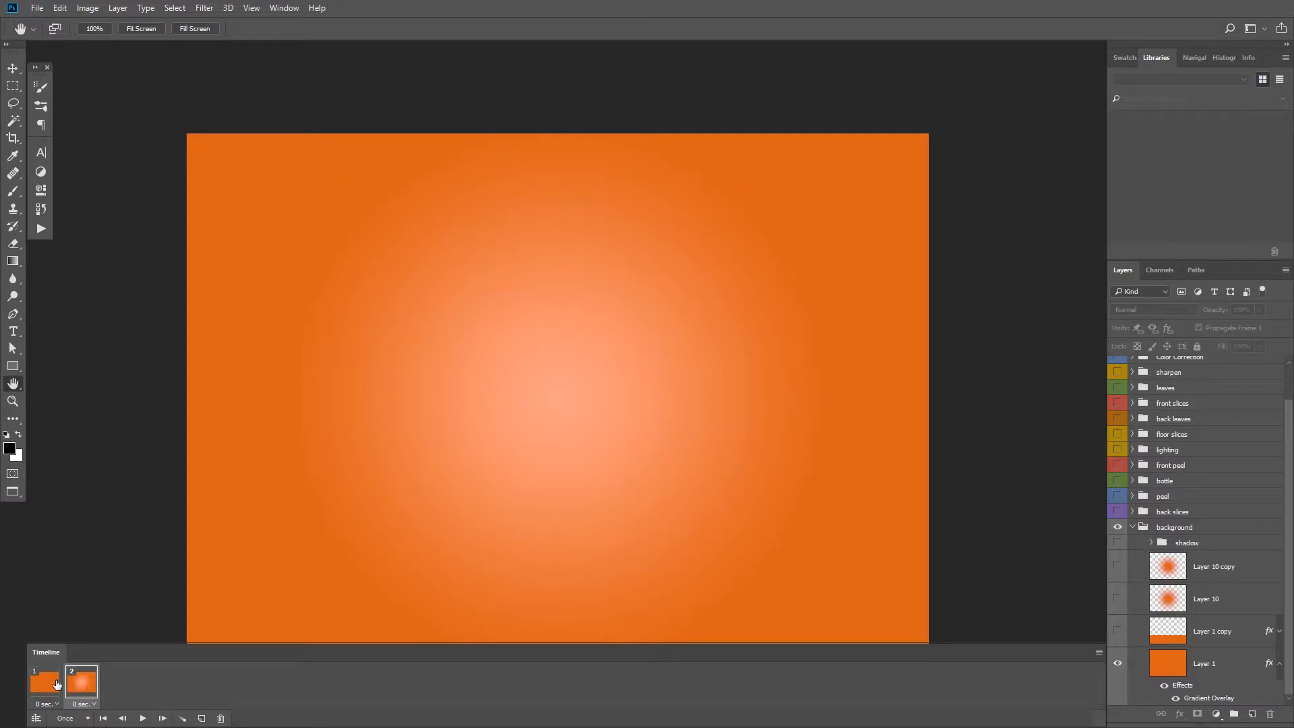
{"action": "left_click", "coordinate": [80, 684]}
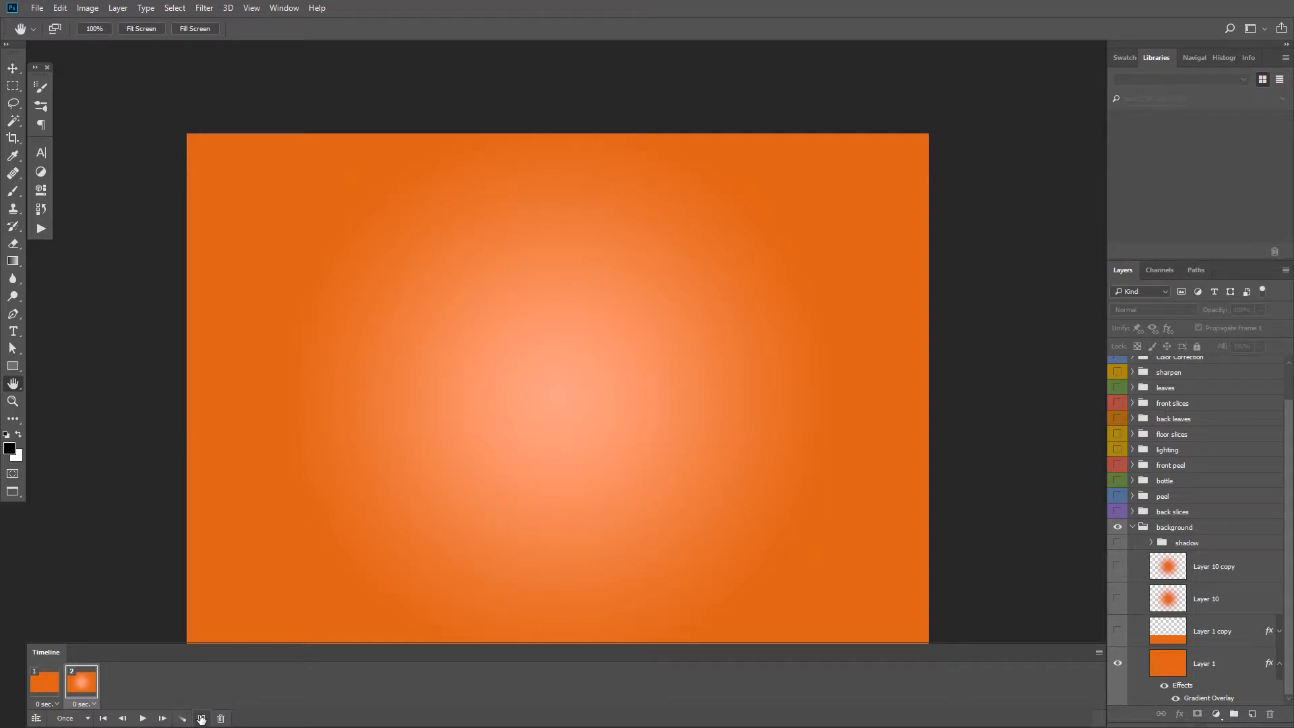
Add frames 3 to 6, revealing the floor, lighting with shadow, and back orange slices.
{"action": "left_click", "coordinate": [200, 718]}
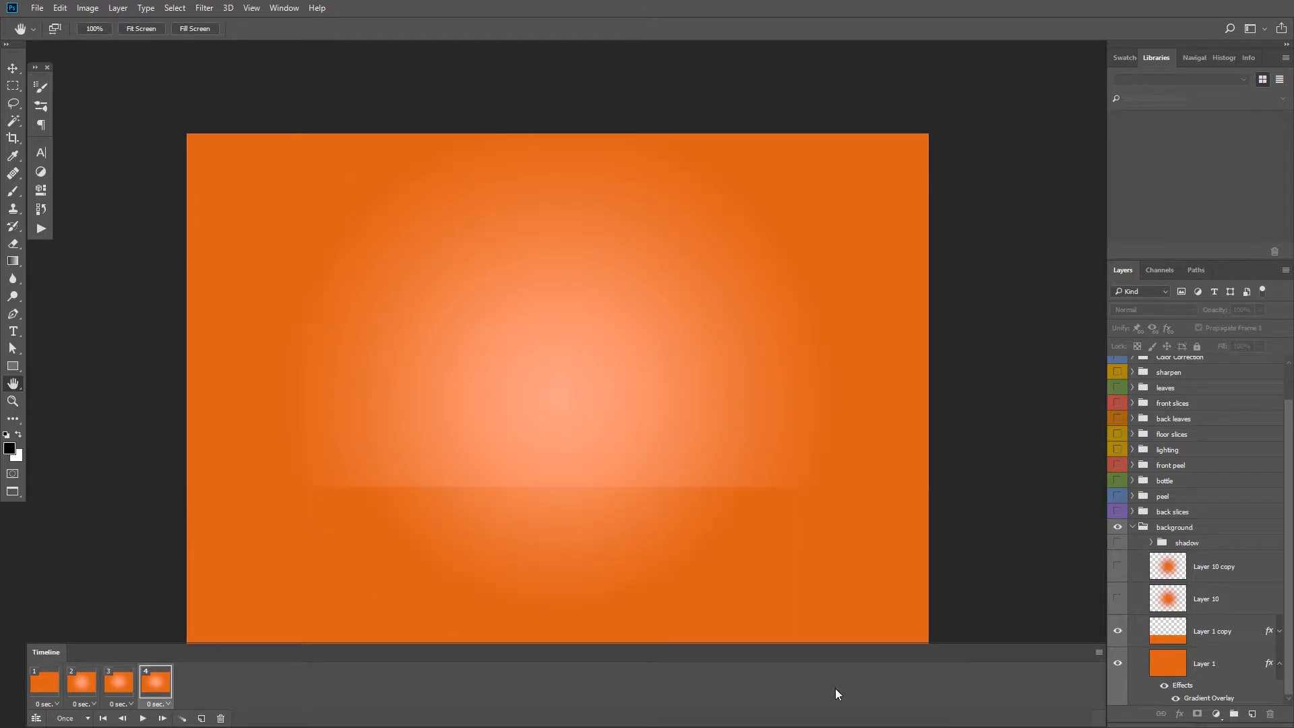
{"action": "left_click", "coordinate": [1117, 566]}
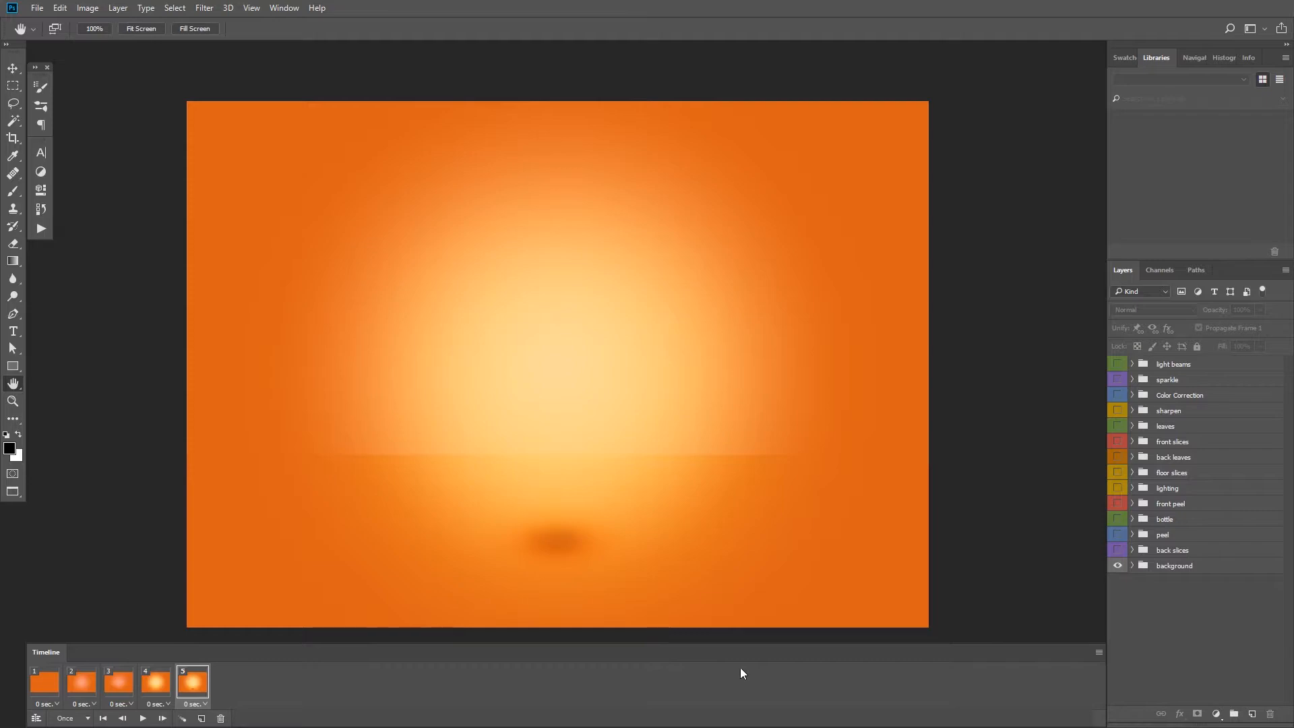
{"action": "mouse_move", "coordinate": [712, 621]}
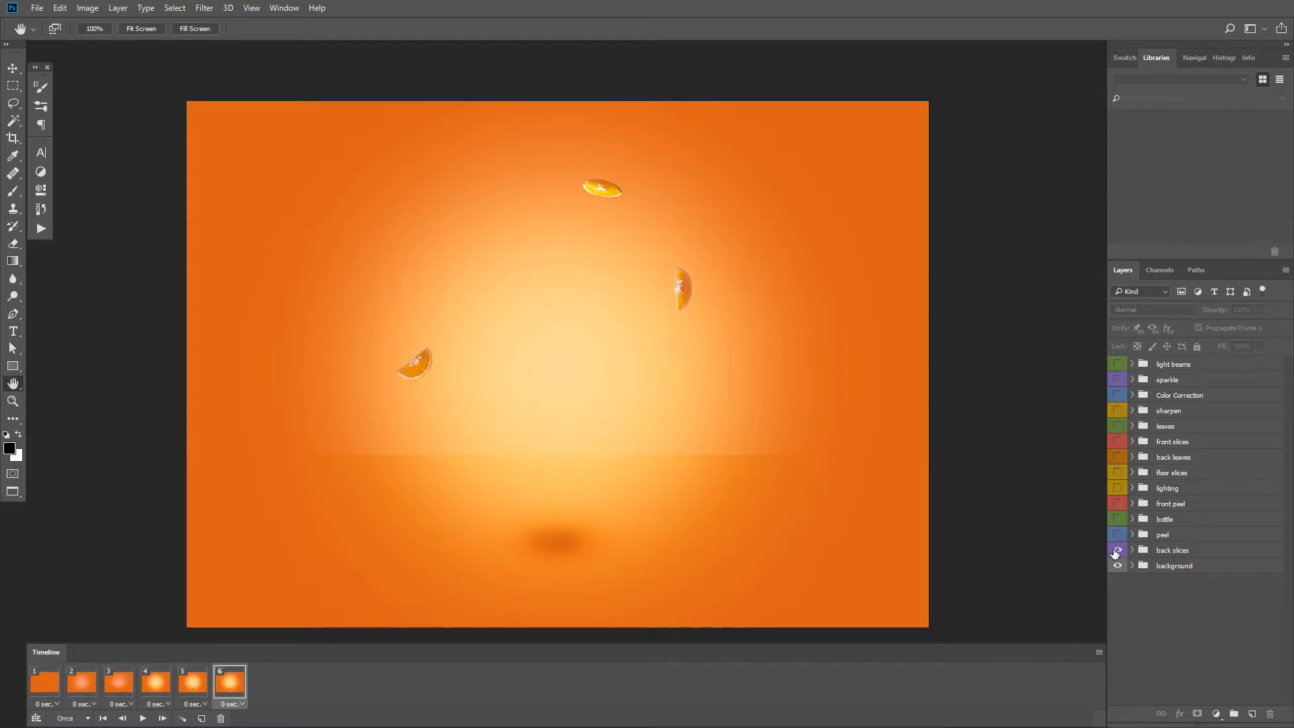
{"action": "left_click", "coordinate": [1117, 550]}
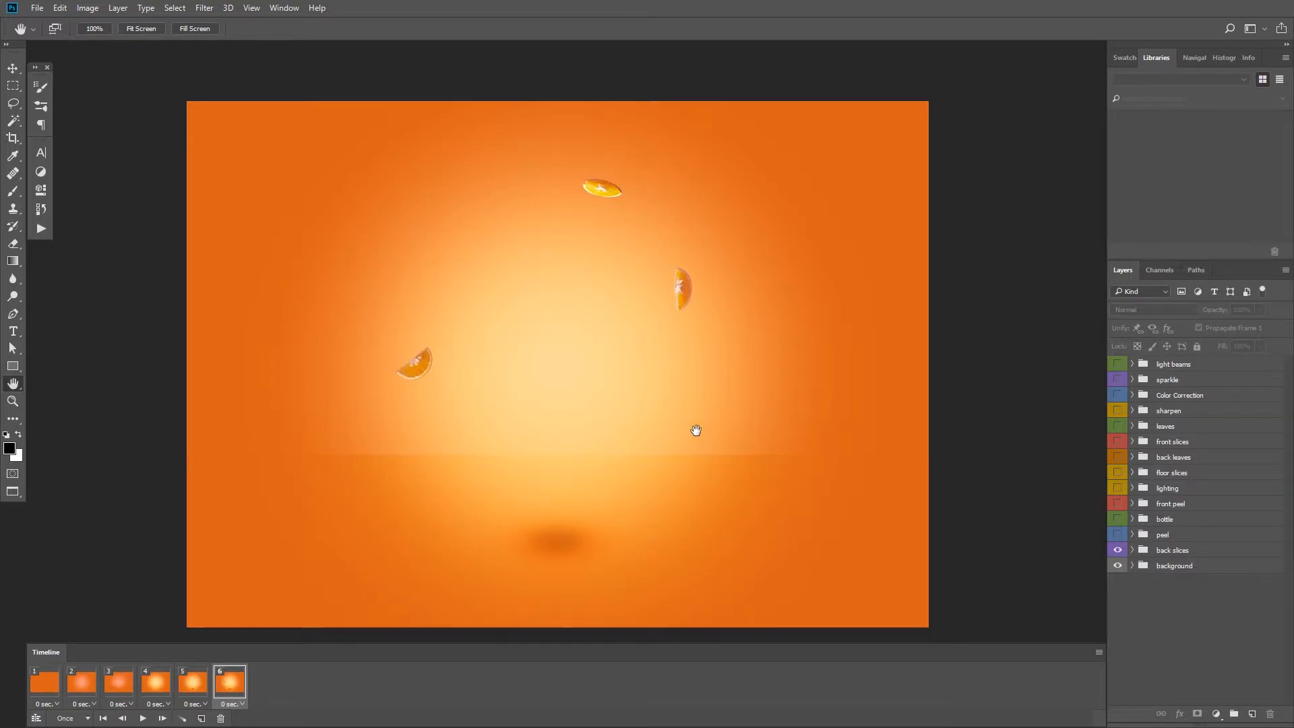
{"action": "left_click", "coordinate": [59, 8]}
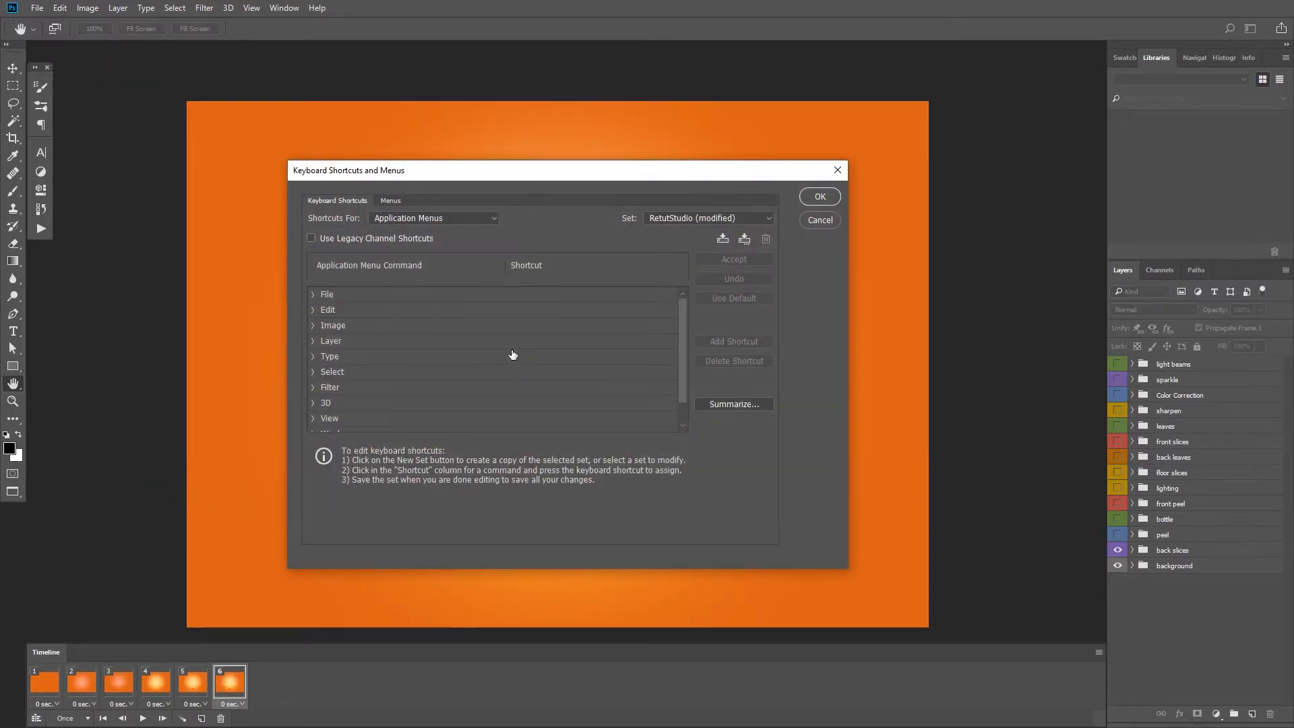
Under Panel Menus shortcuts, confirm Timeline's New Frame uses F8, then click OK.
{"action": "left_click", "coordinate": [433, 218]}
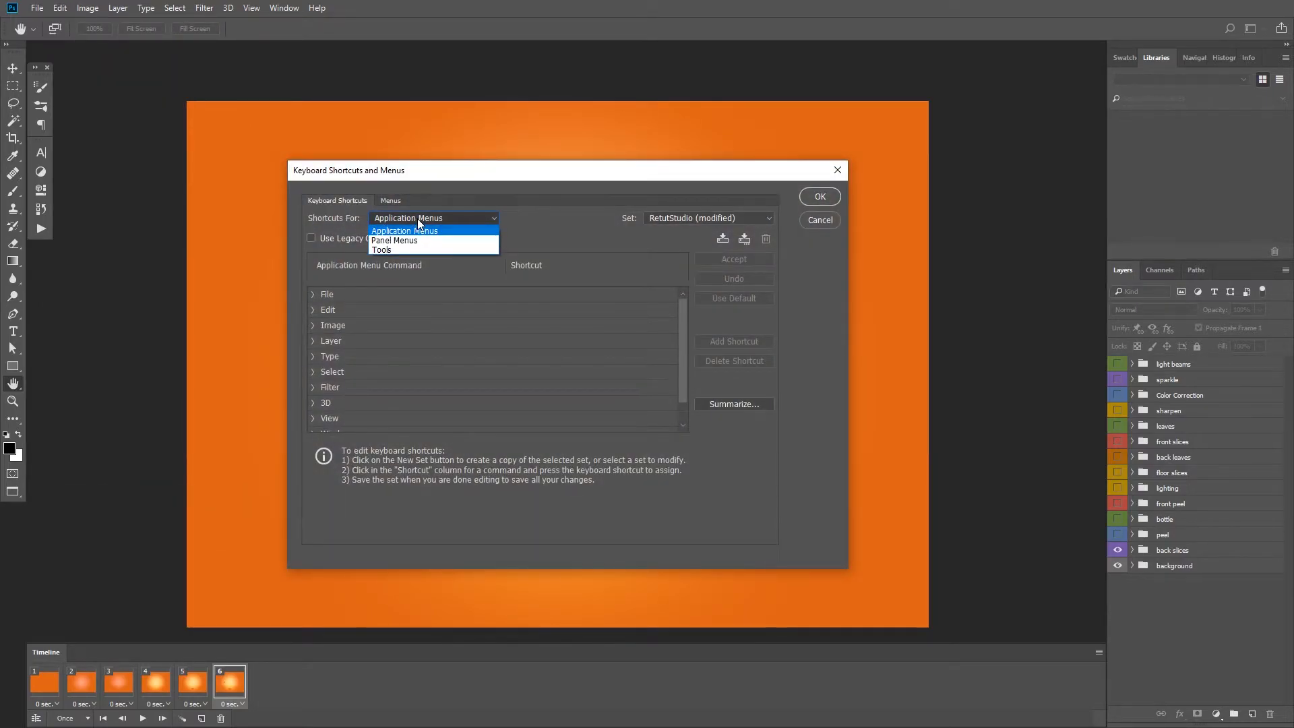
{"action": "left_click", "coordinate": [394, 241]}
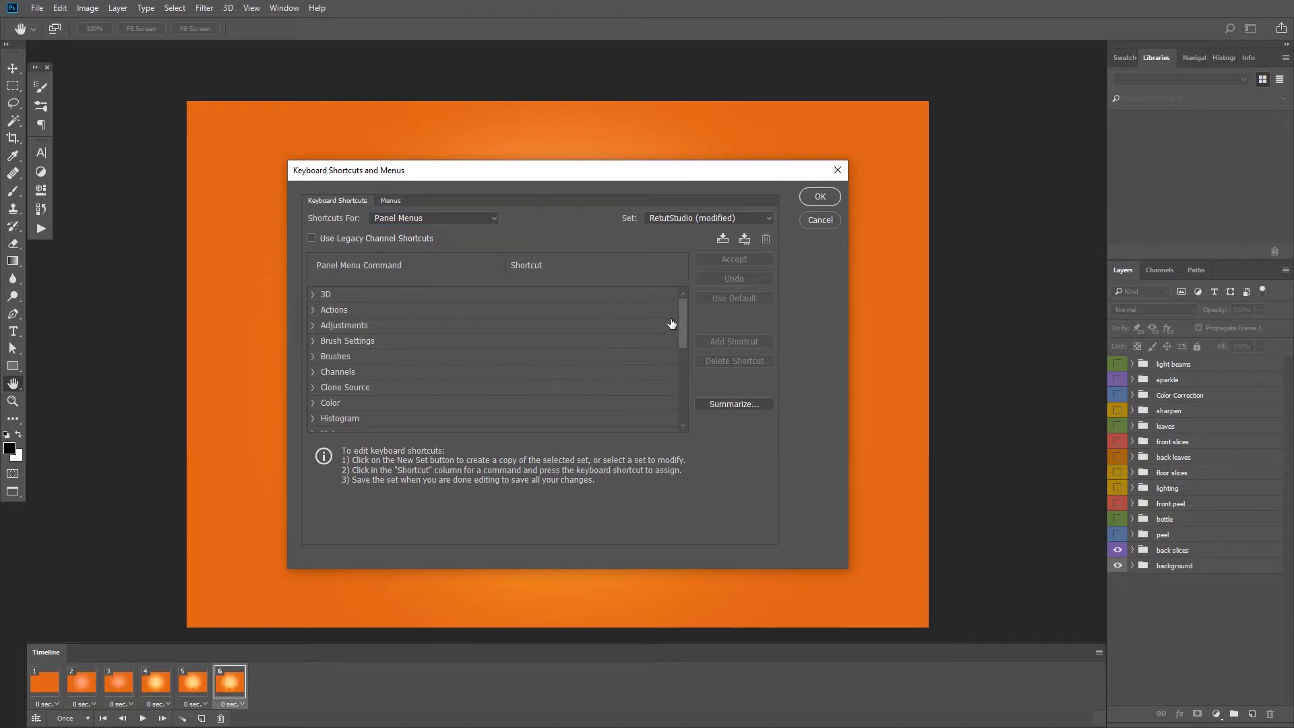
{"action": "scroll", "scroll_direction": "down", "scroll_amount": 3}
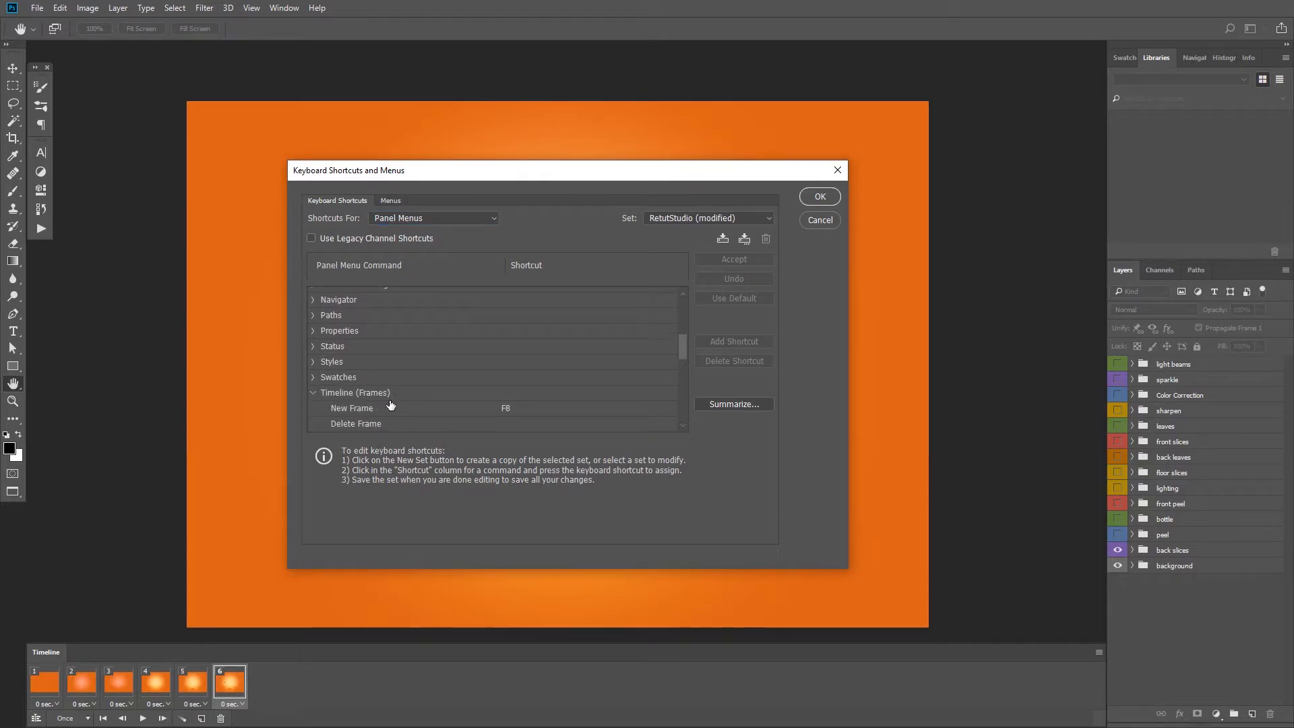
{"action": "left_click", "coordinate": [515, 407]}
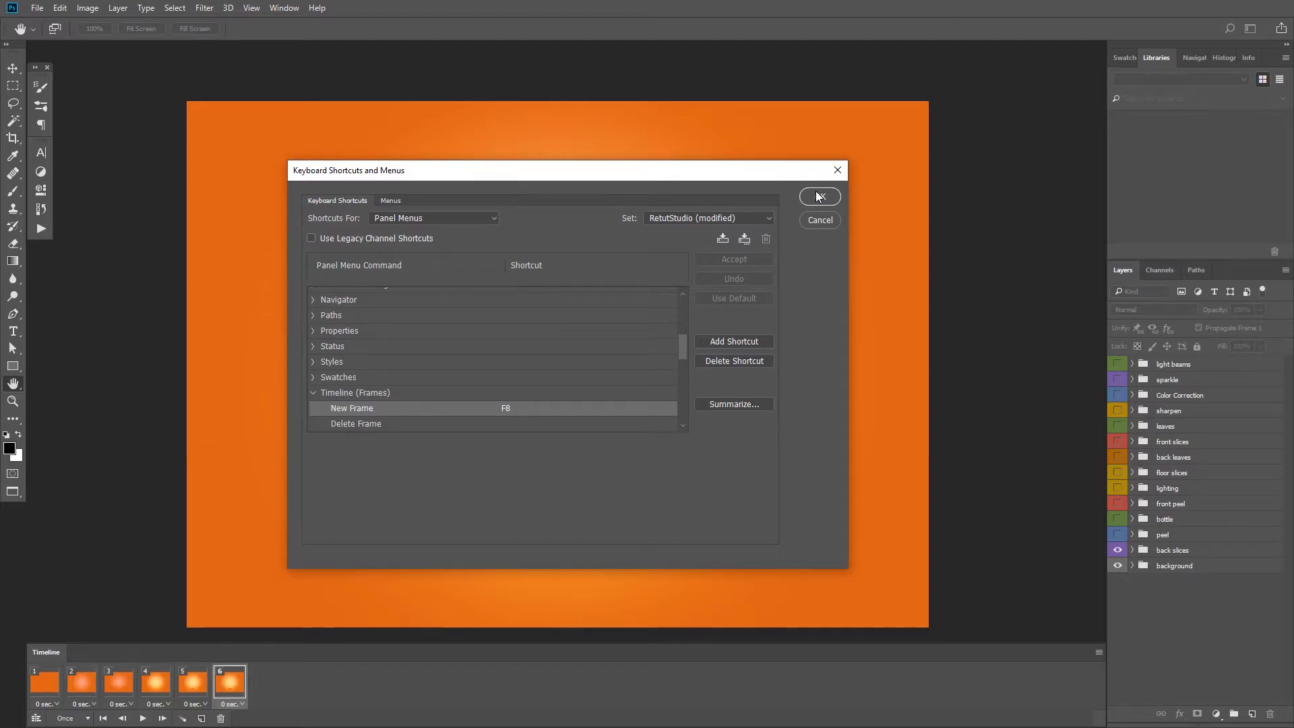
{"action": "left_click", "coordinate": [820, 197]}
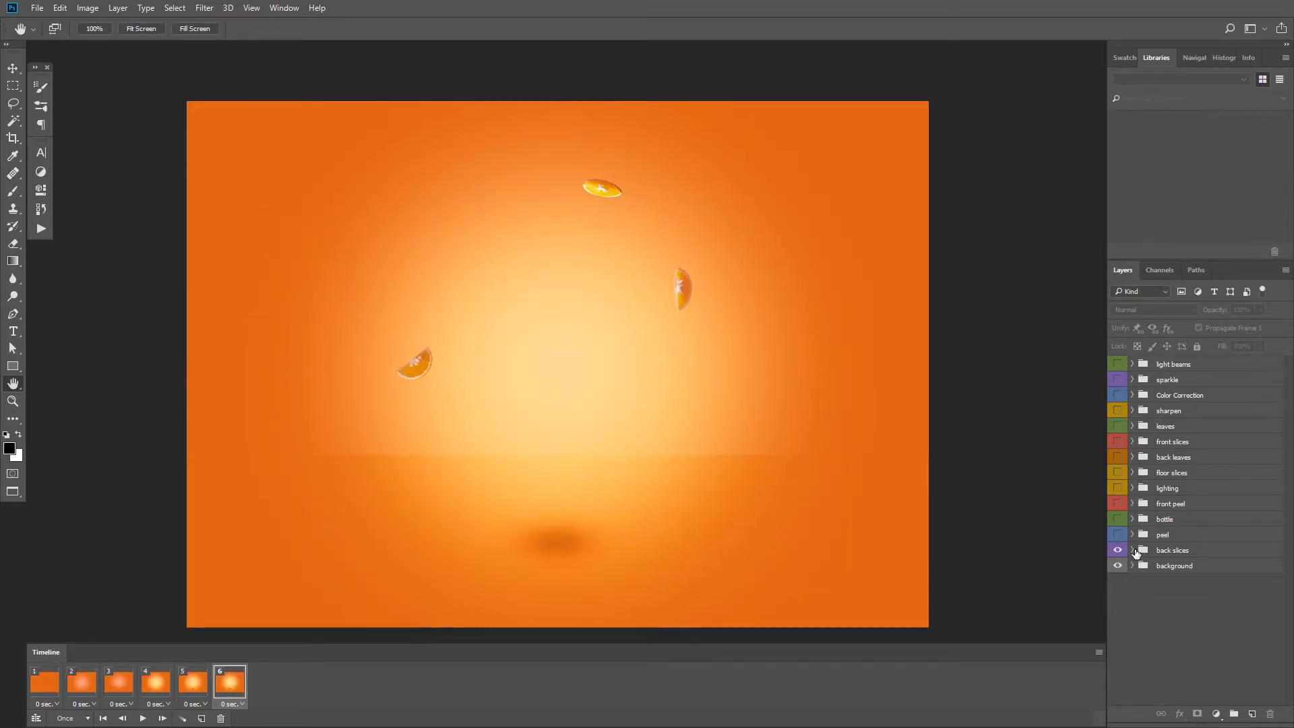
Expand the back slices and peel groups and reveal their layers frame by frame.
{"action": "left_click", "coordinate": [1133, 550]}
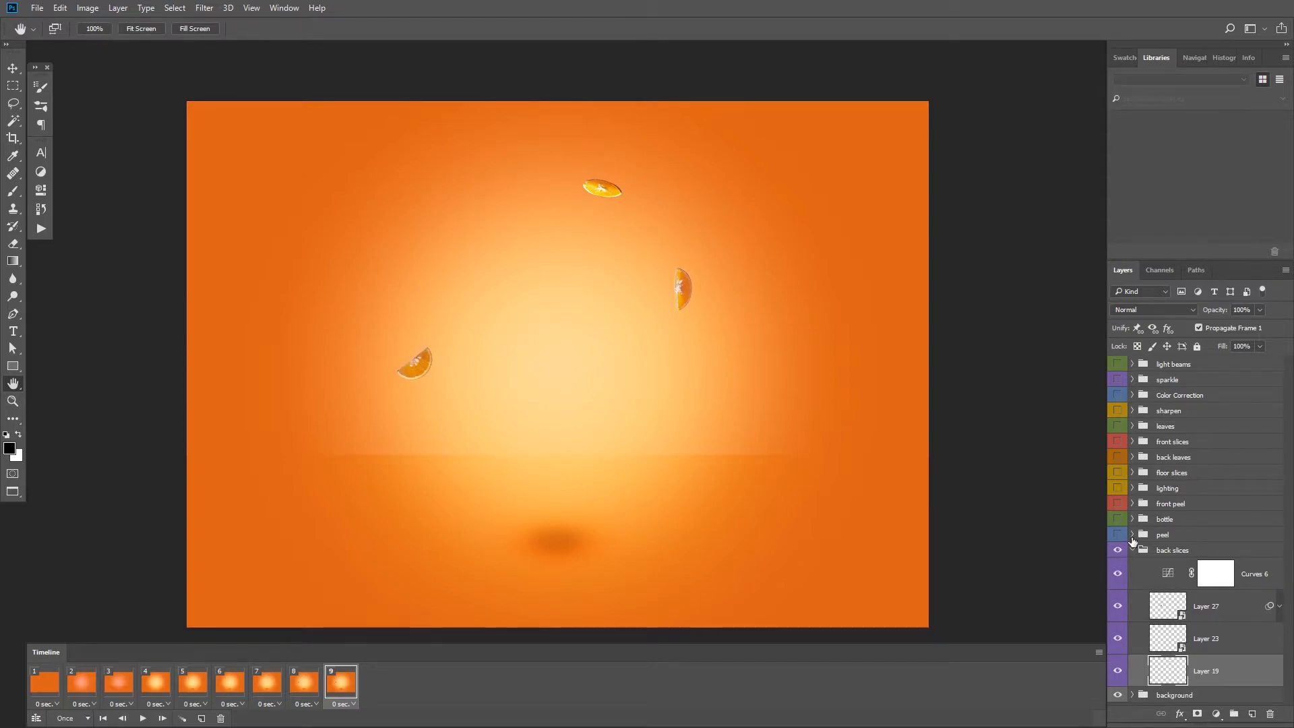
{"action": "left_click", "coordinate": [1133, 535]}
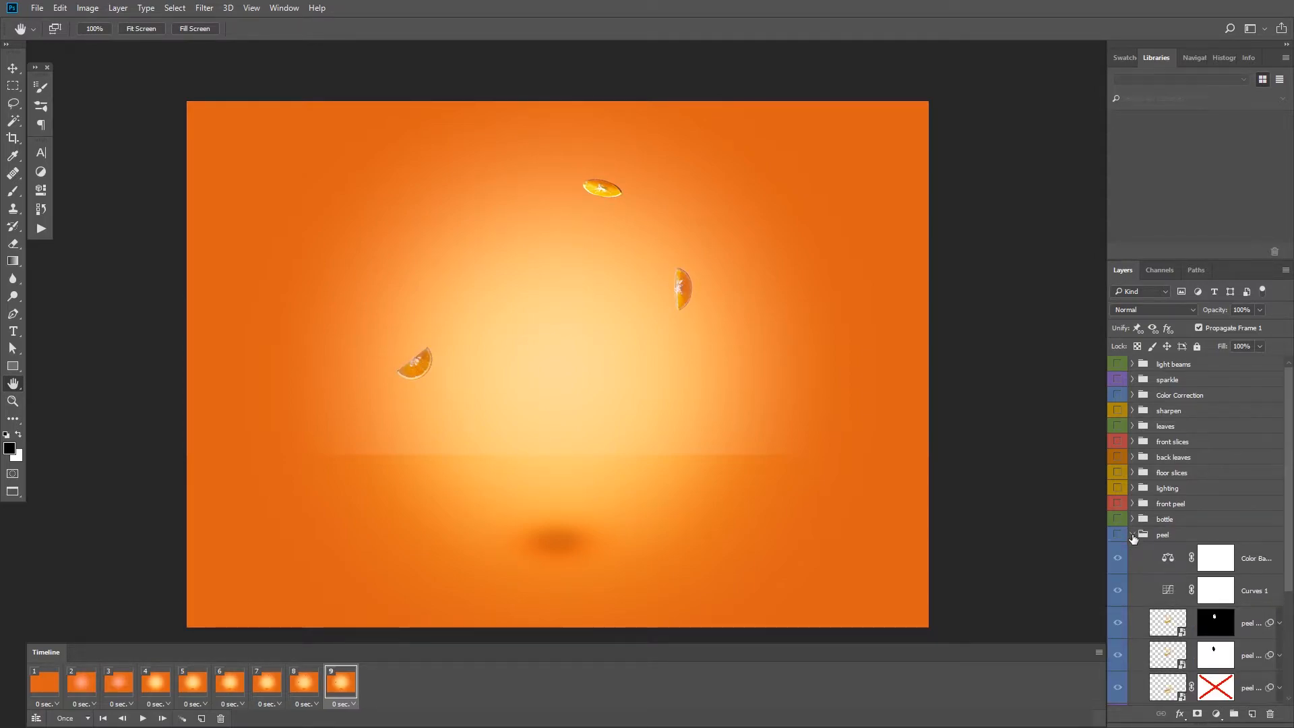
{"action": "left_click", "coordinate": [1117, 534]}
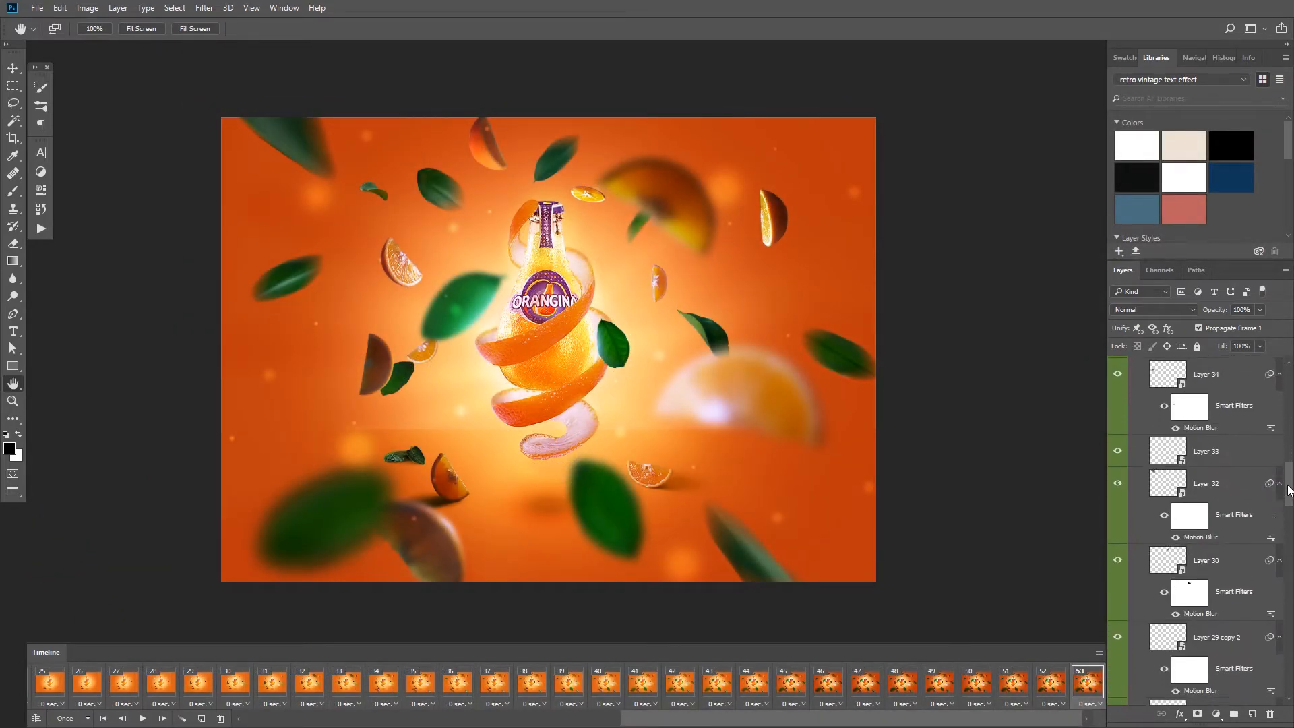
{"action": "scroll", "scroll_direction": "down", "scroll_amount": 3}
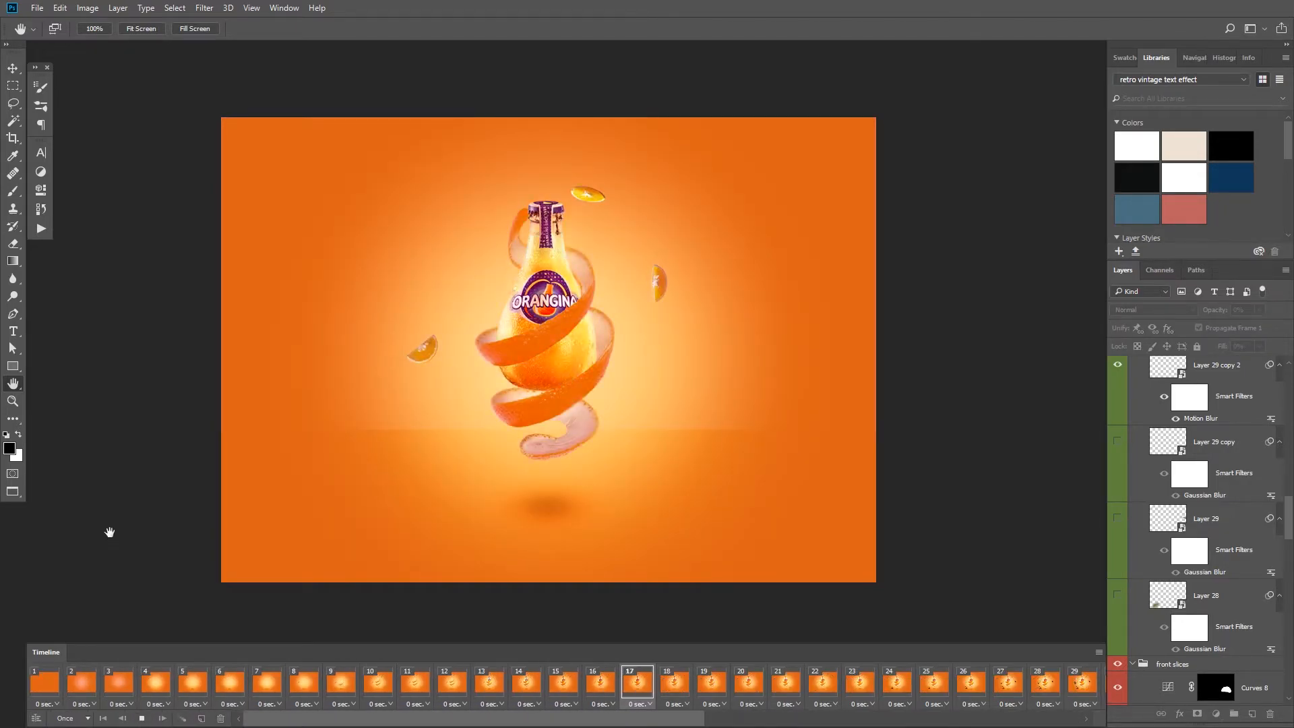
{"action": "left_click", "coordinate": [1046, 682]}
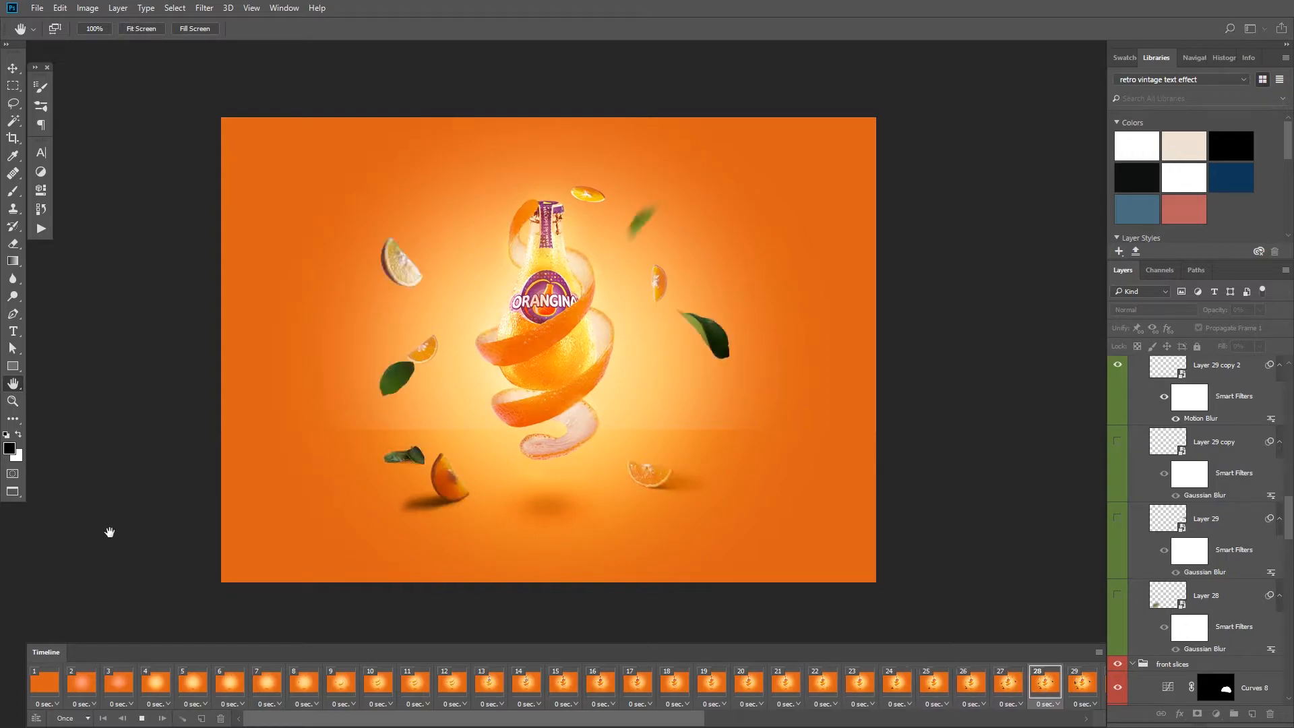
{"action": "left_click", "coordinate": [569, 680]}
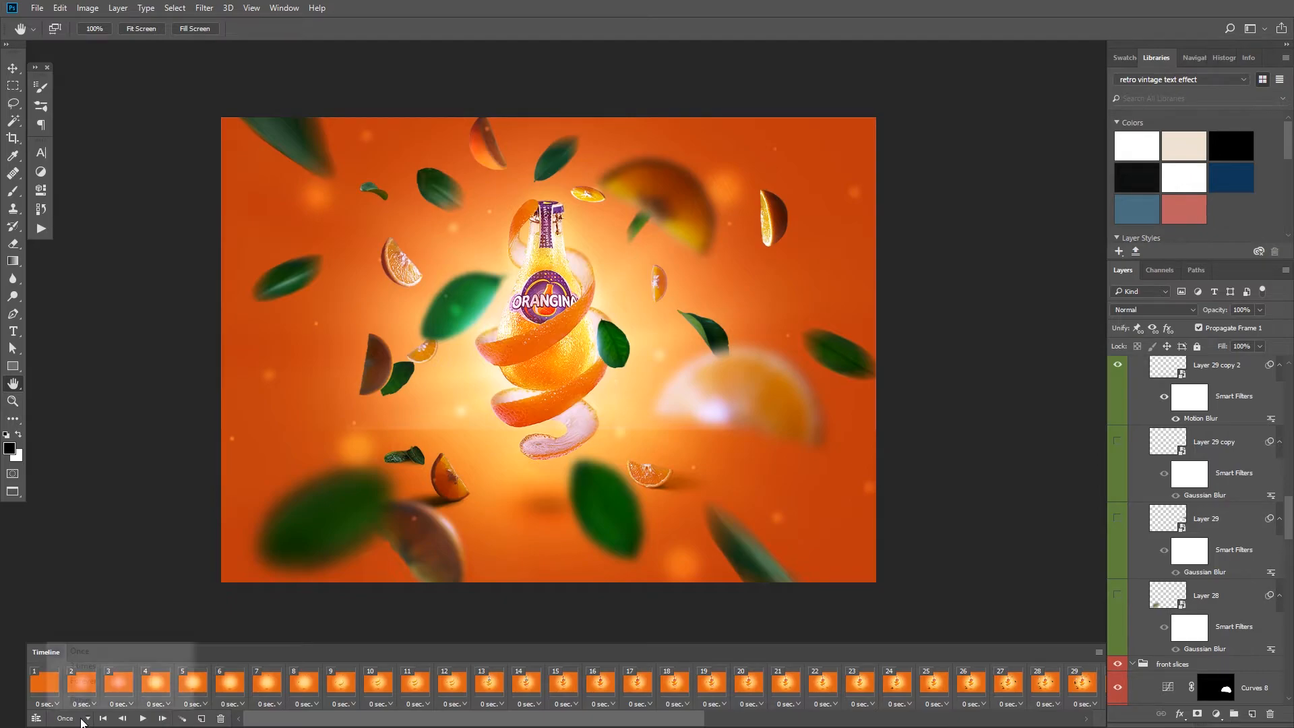
Set the timeline loop option to Forever.
{"action": "left_click", "coordinate": [87, 718]}
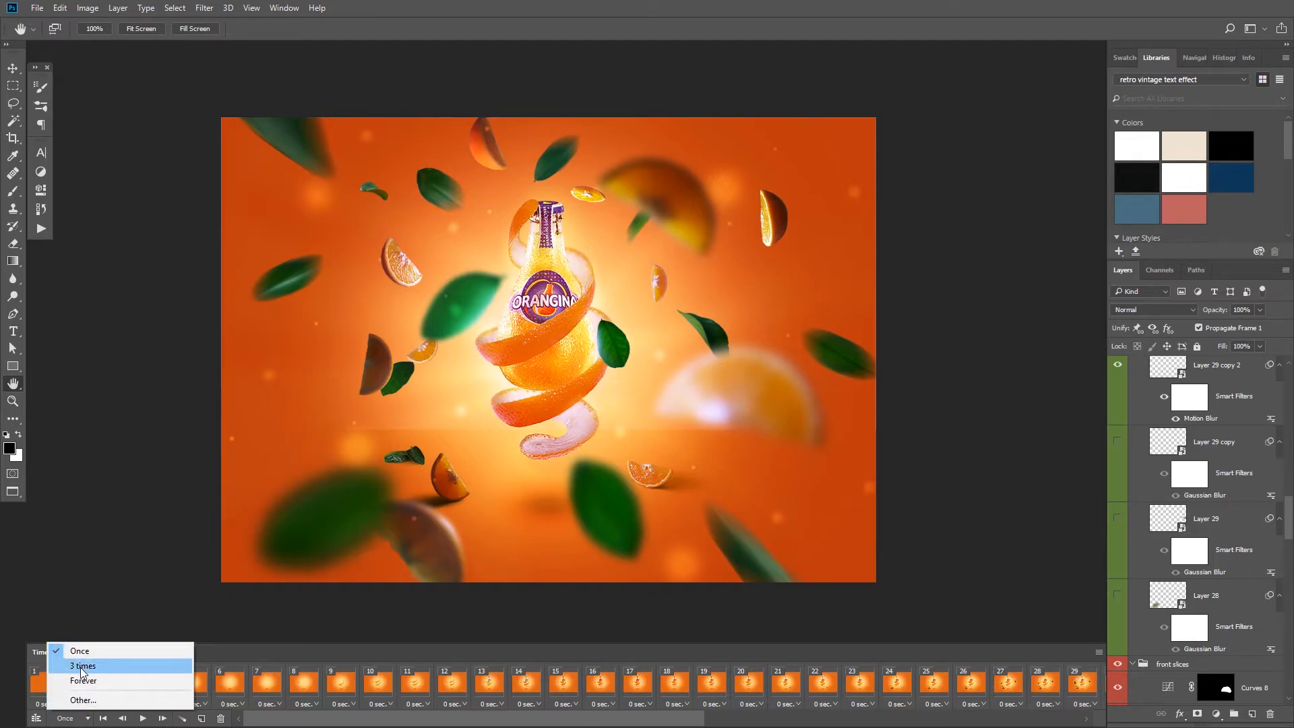
{"action": "left_click", "coordinate": [82, 700]}
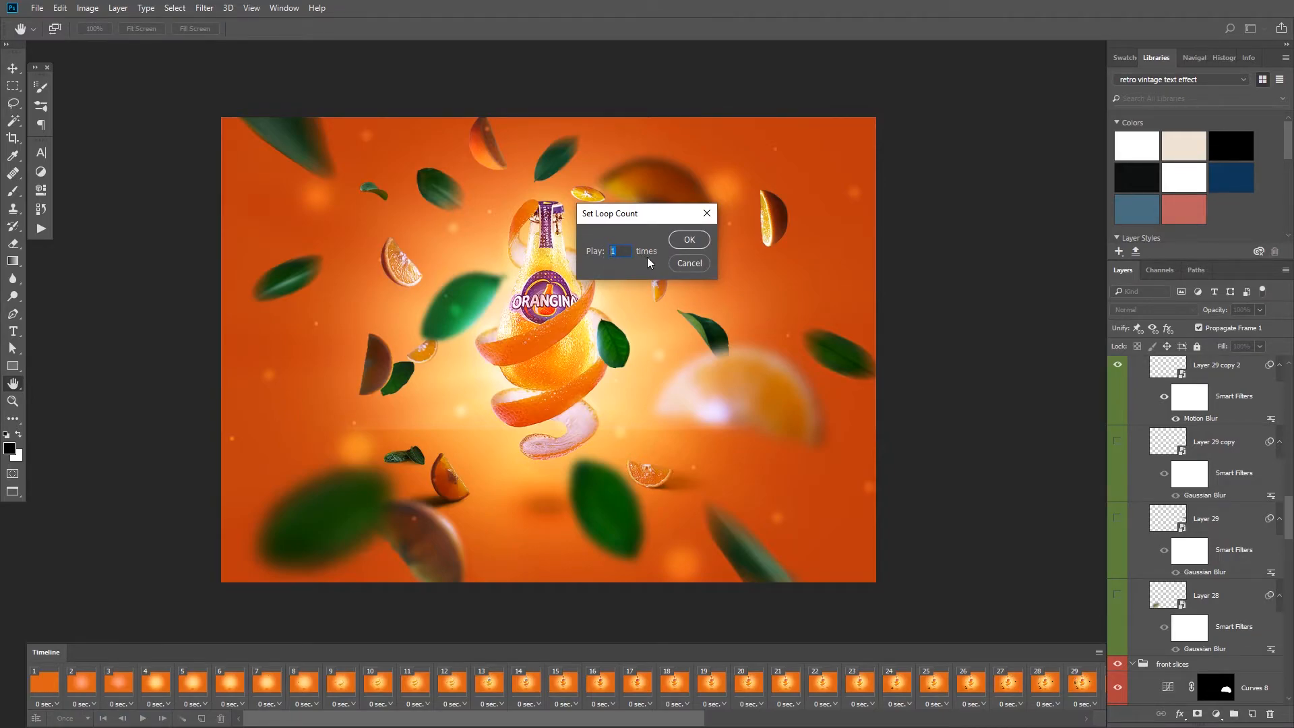
{"action": "left_click", "coordinate": [689, 240]}
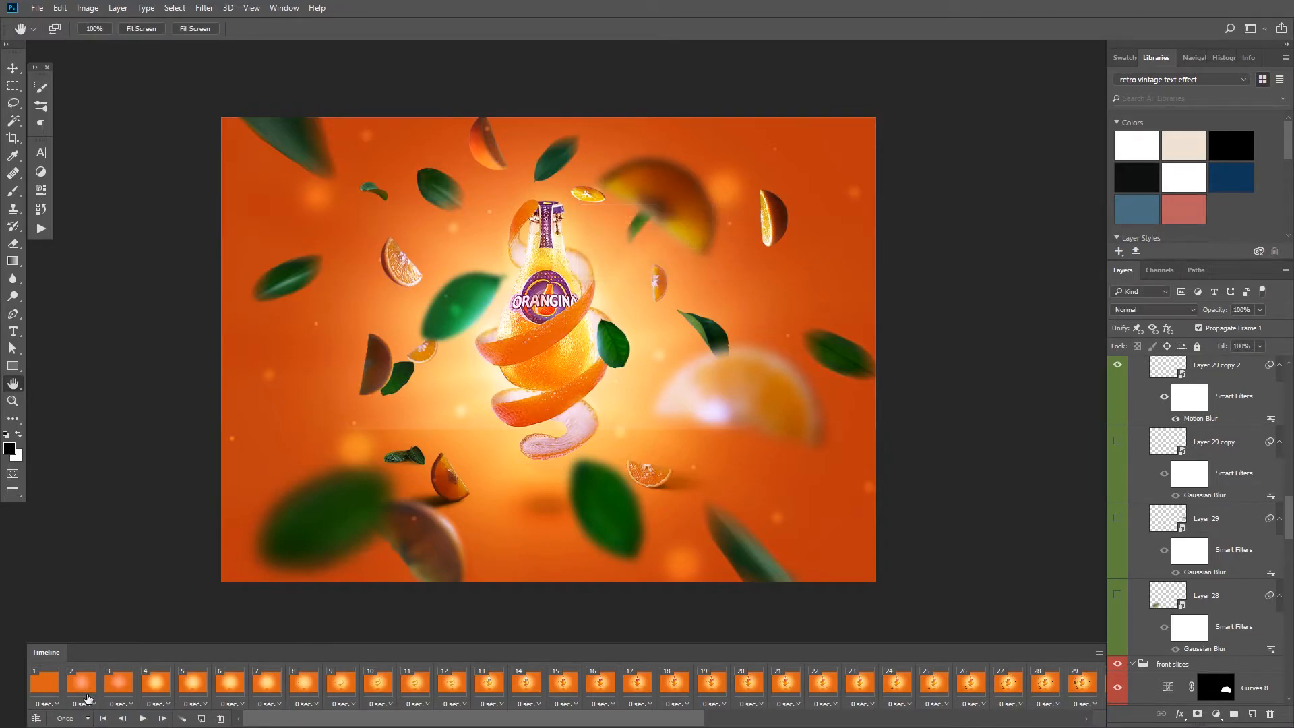
{"action": "left_click", "coordinate": [73, 718]}
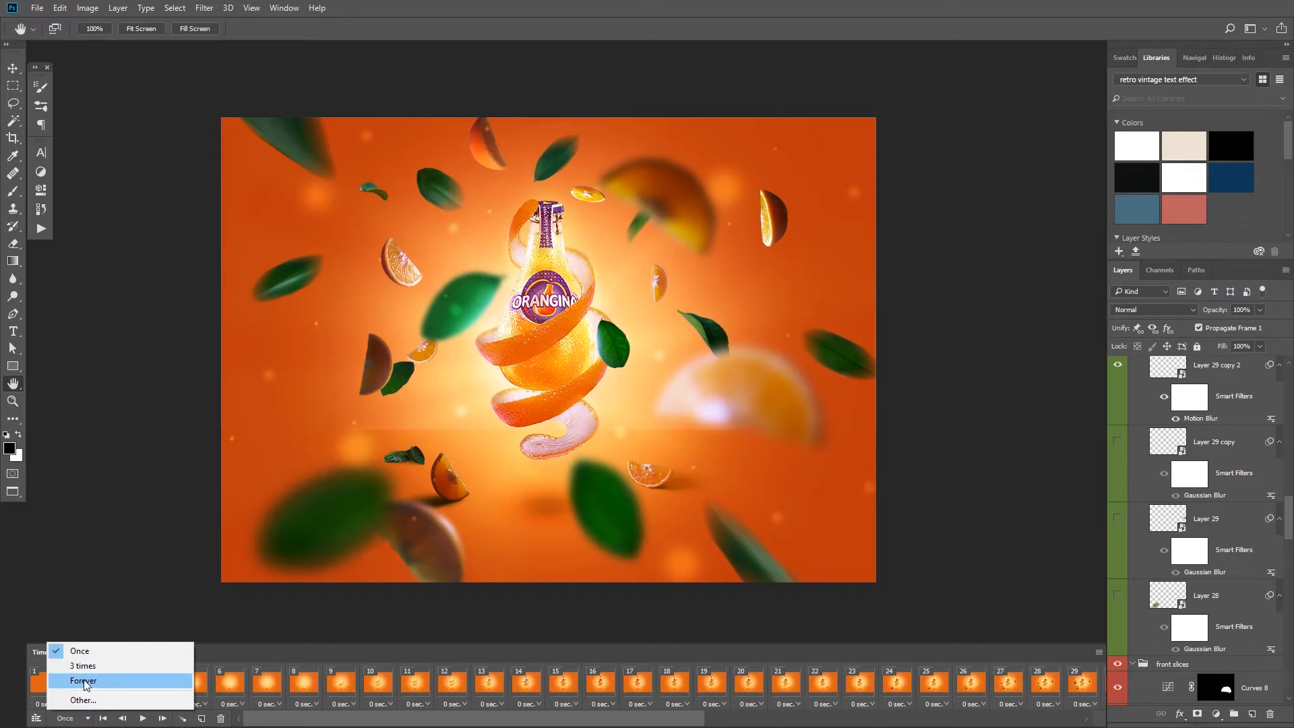
{"action": "left_click", "coordinate": [83, 680]}
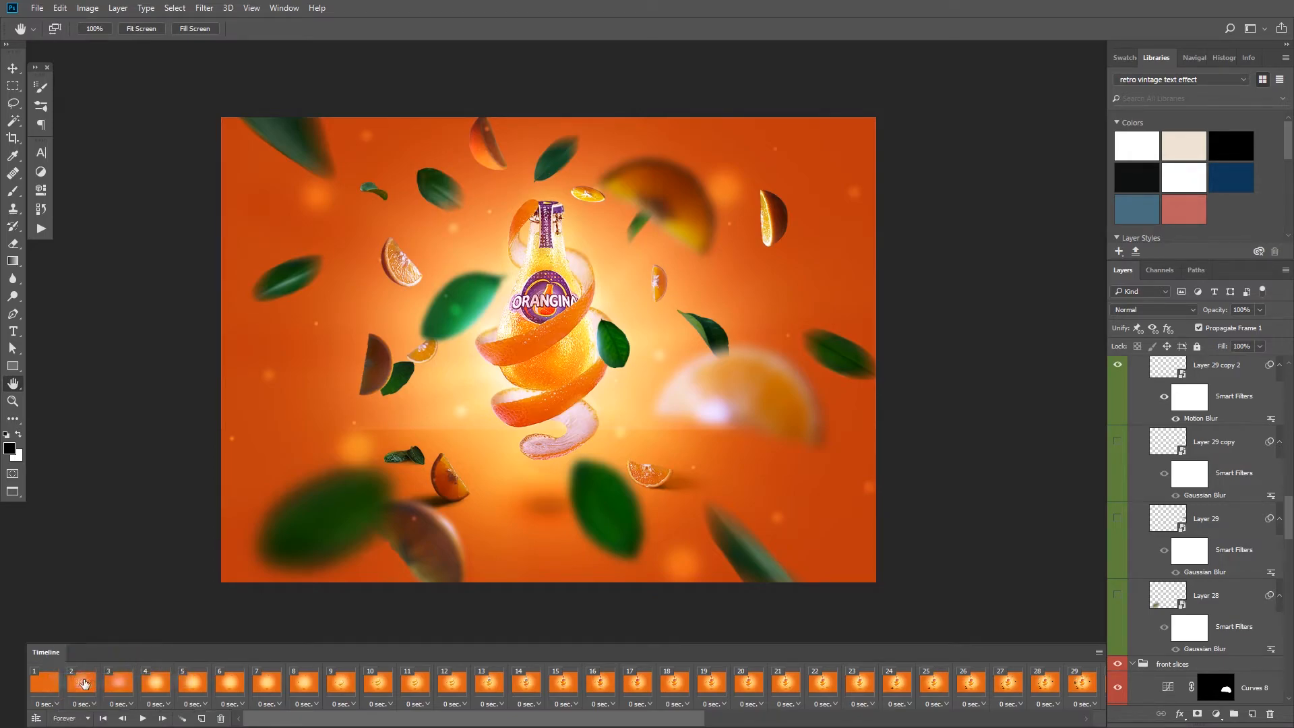
{"action": "mouse_move", "coordinate": [120, 701]}
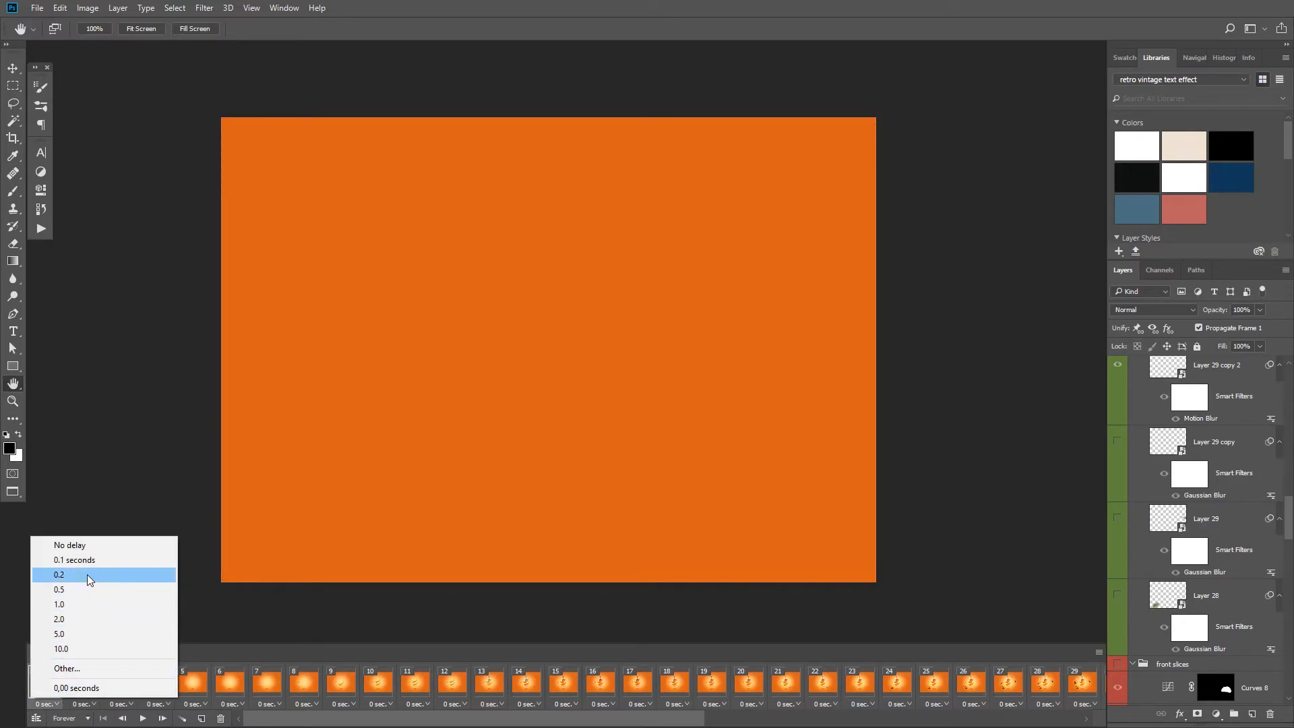
Set frame 1's delay to 0.2 seconds, then the remaining frames to 0.2 seconds.
{"action": "left_click", "coordinate": [59, 574]}
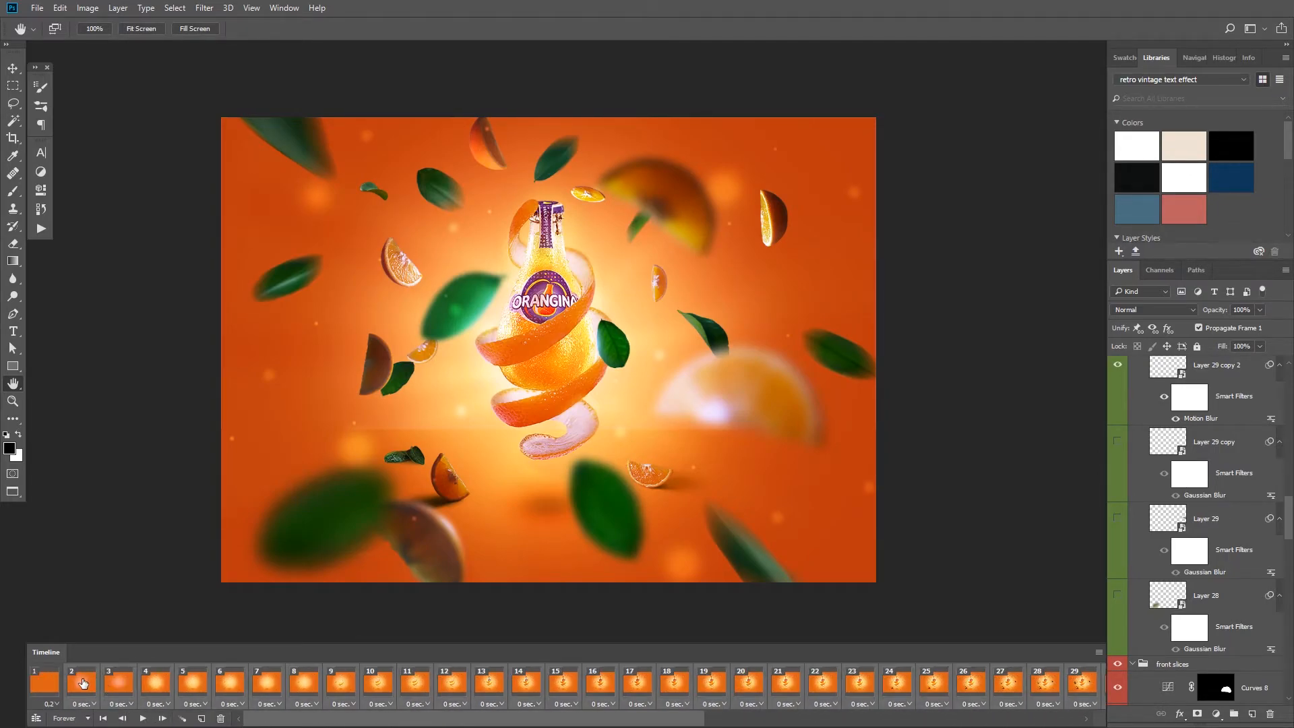
{"action": "left_click", "coordinate": [50, 702]}
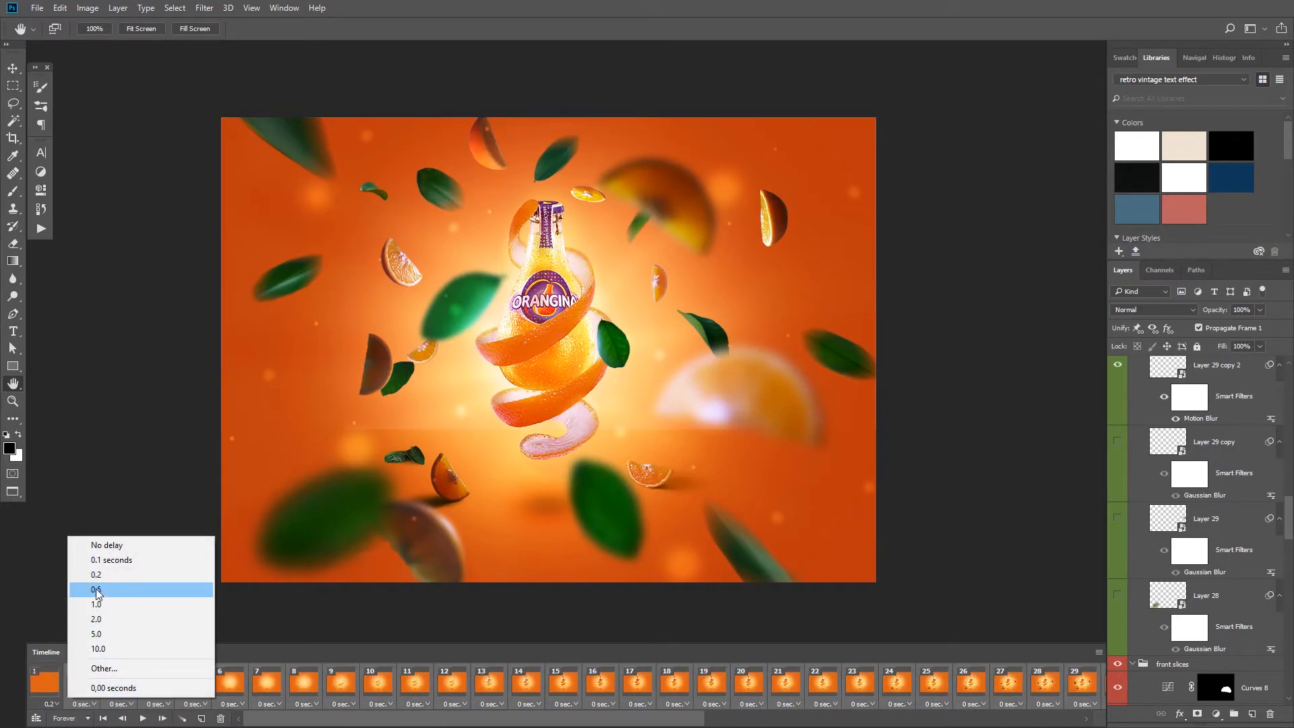
{"action": "left_click", "coordinate": [95, 574]}
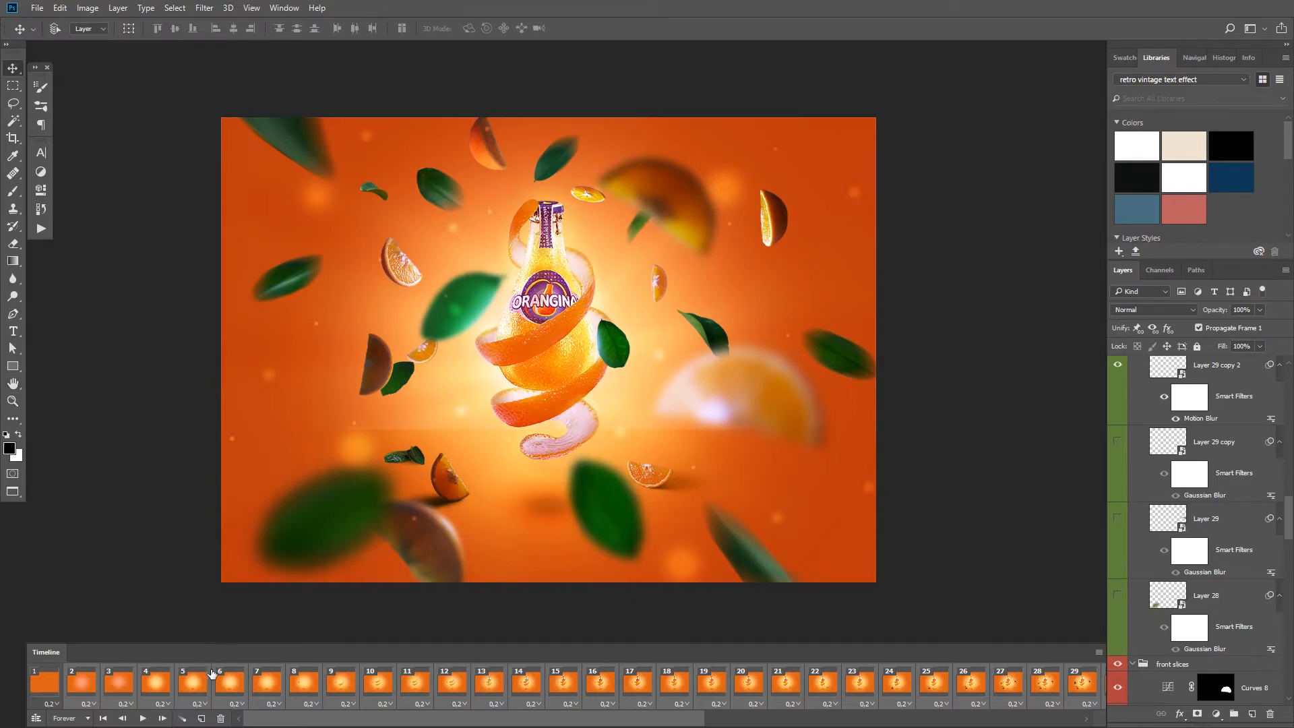
{"action": "left_click", "coordinate": [192, 682]}
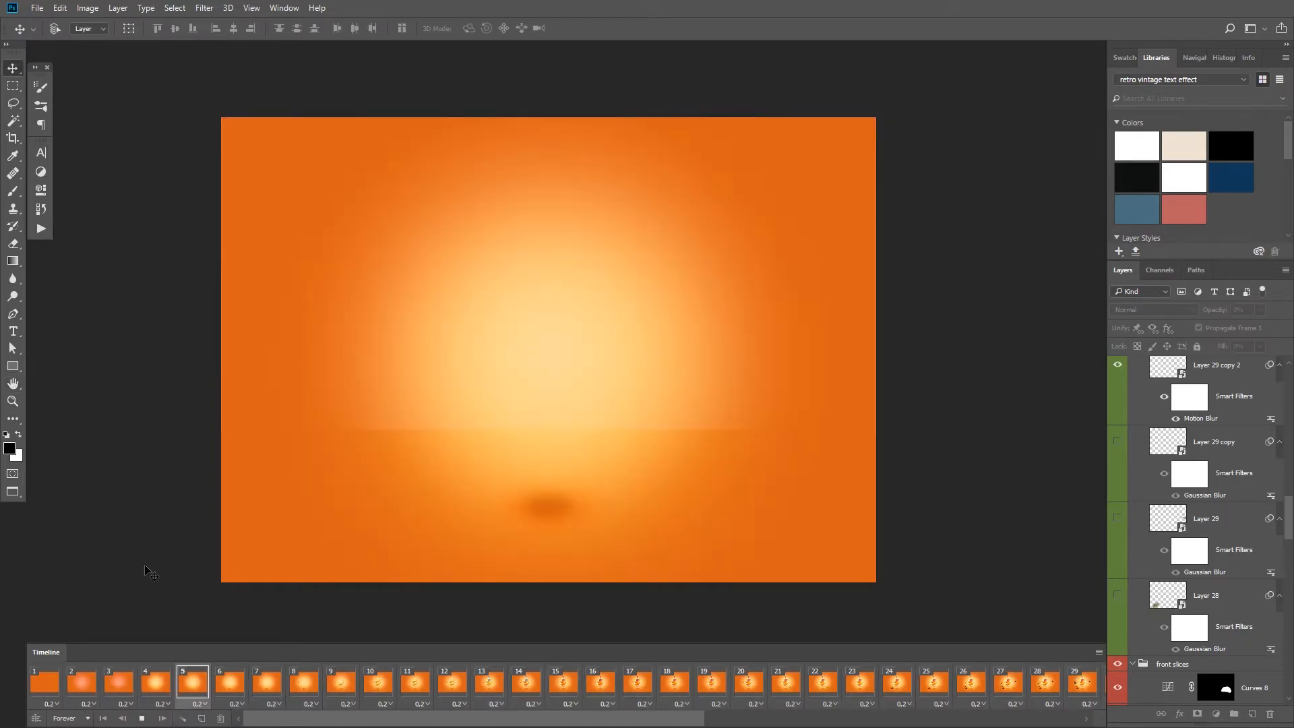
{"action": "left_click", "coordinate": [555, 682]}
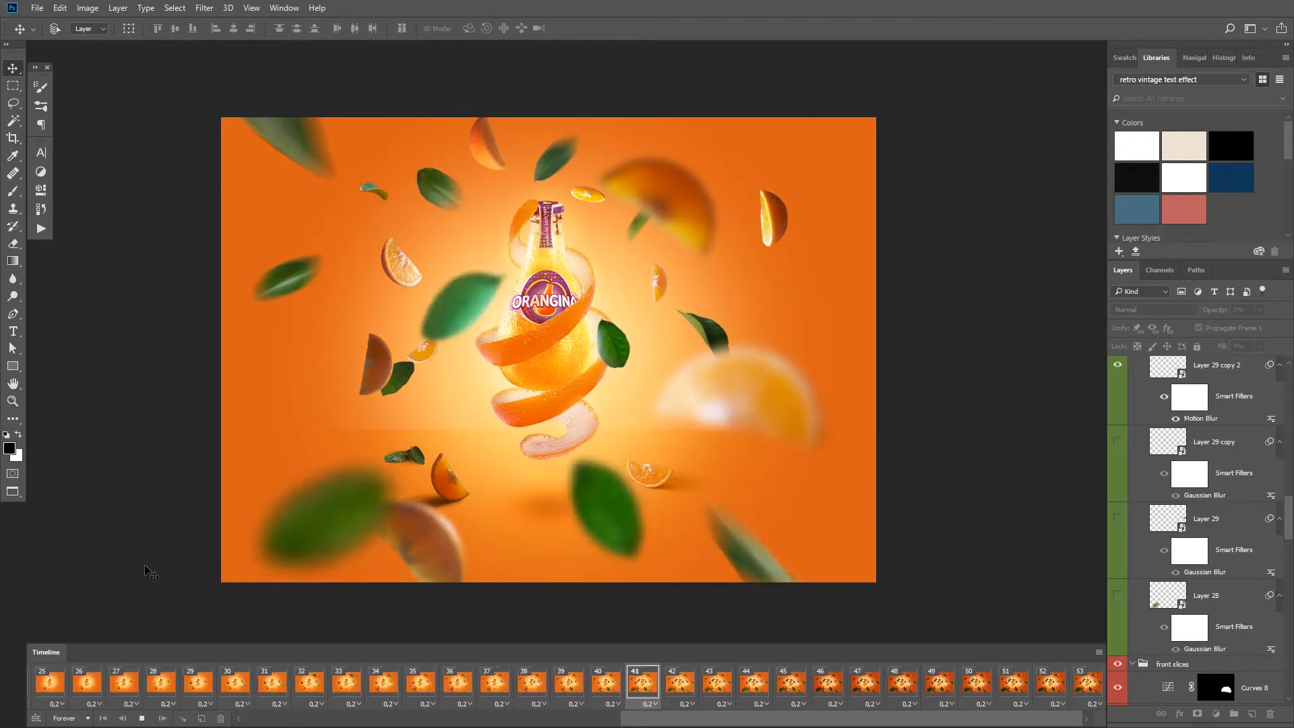
{"action": "left_click", "coordinate": [939, 682]}
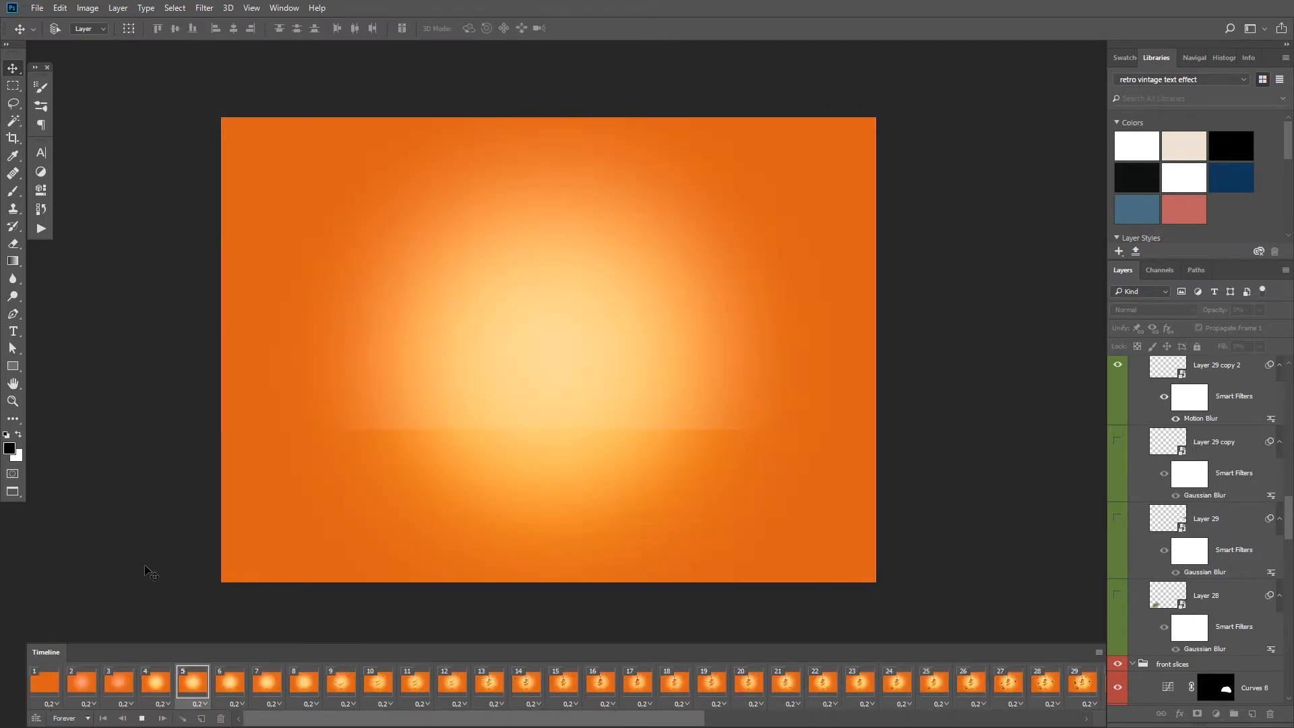
{"action": "left_click", "coordinate": [525, 681]}
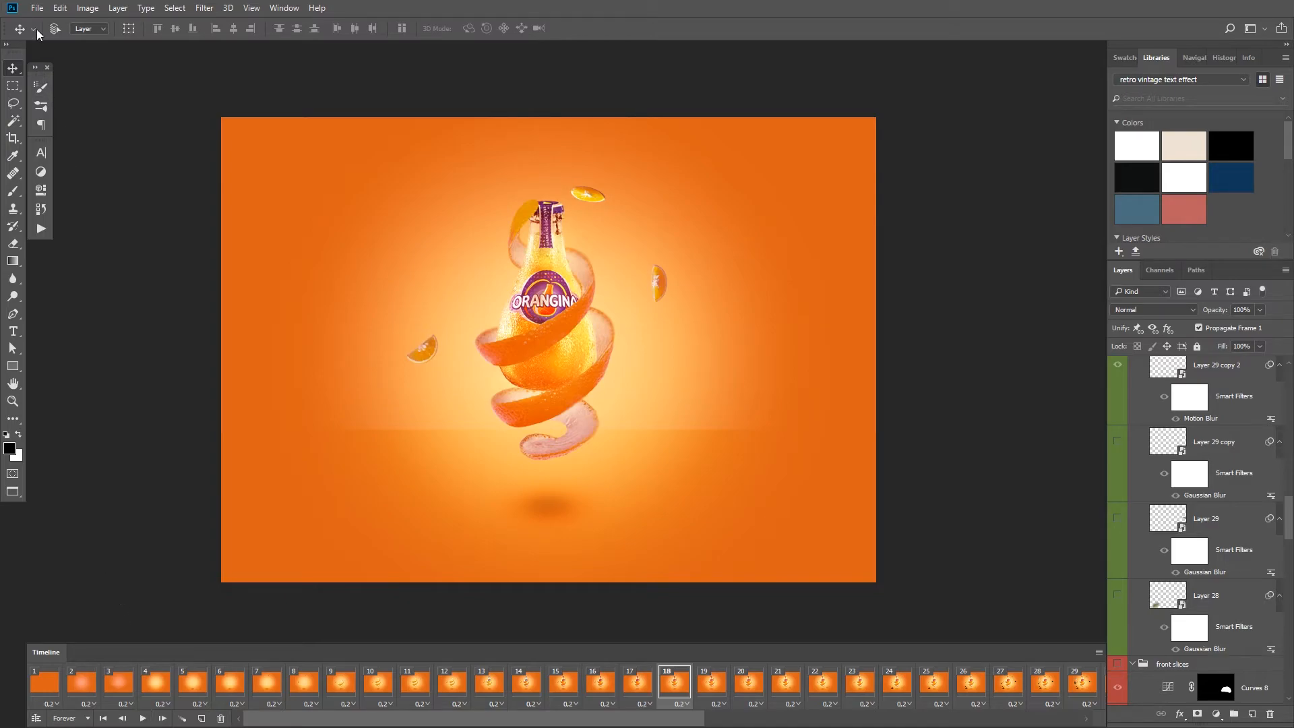
Open File > Export > Save for Web (Legacy) for the animation.
{"action": "left_click", "coordinate": [39, 7]}
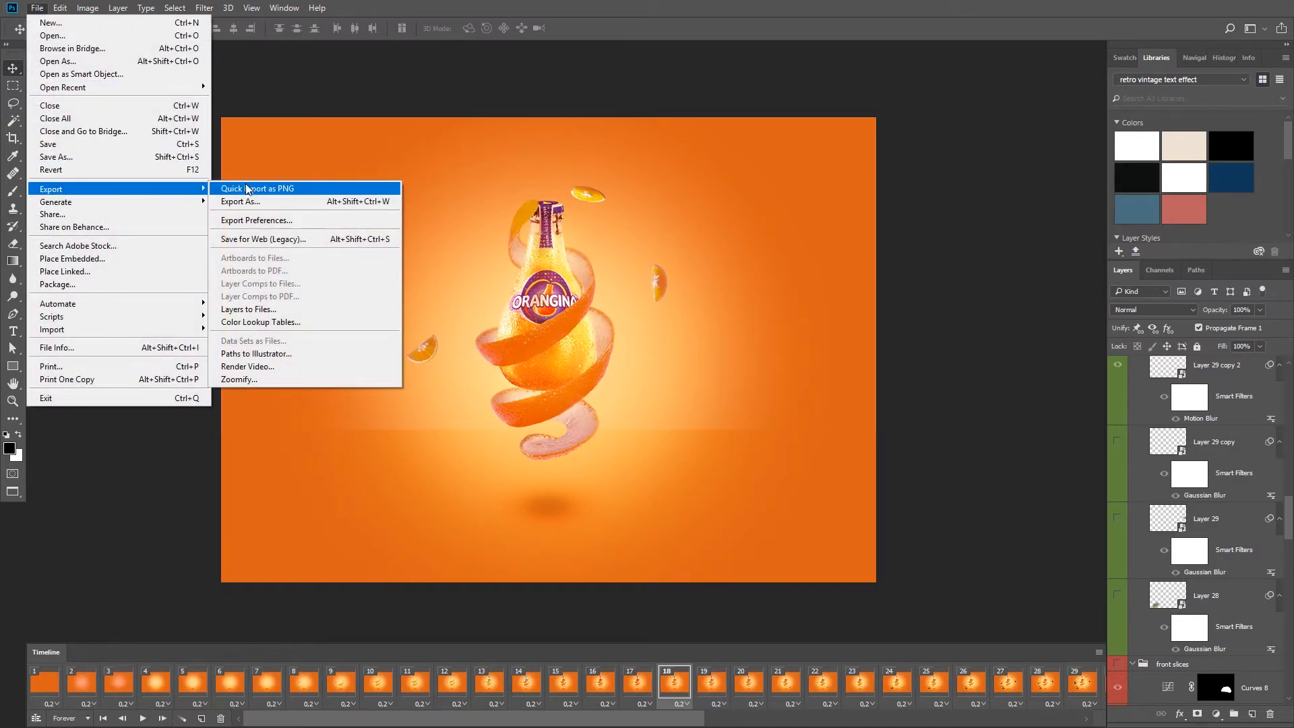
{"action": "left_click", "coordinate": [258, 239]}
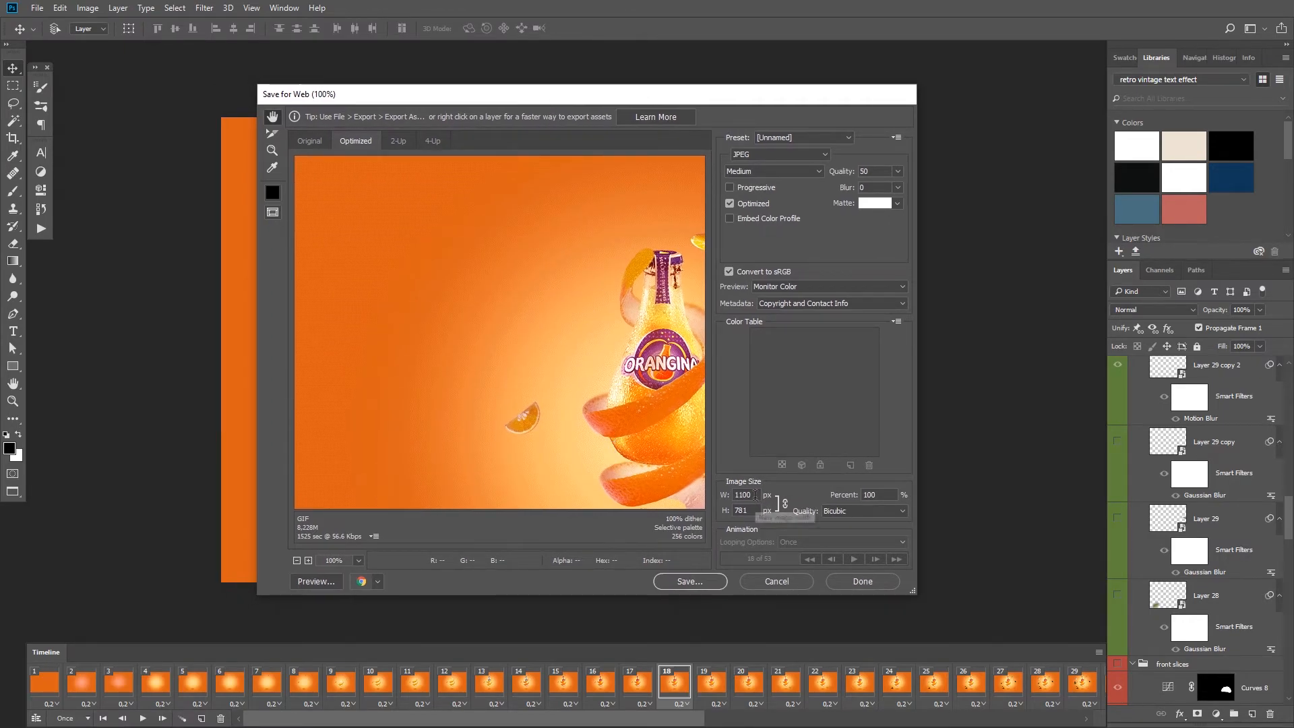
Set the export to GIF, 800 px wide, 64 colours, with Transparency left unchecked.
{"action": "left_click", "coordinate": [744, 495]}
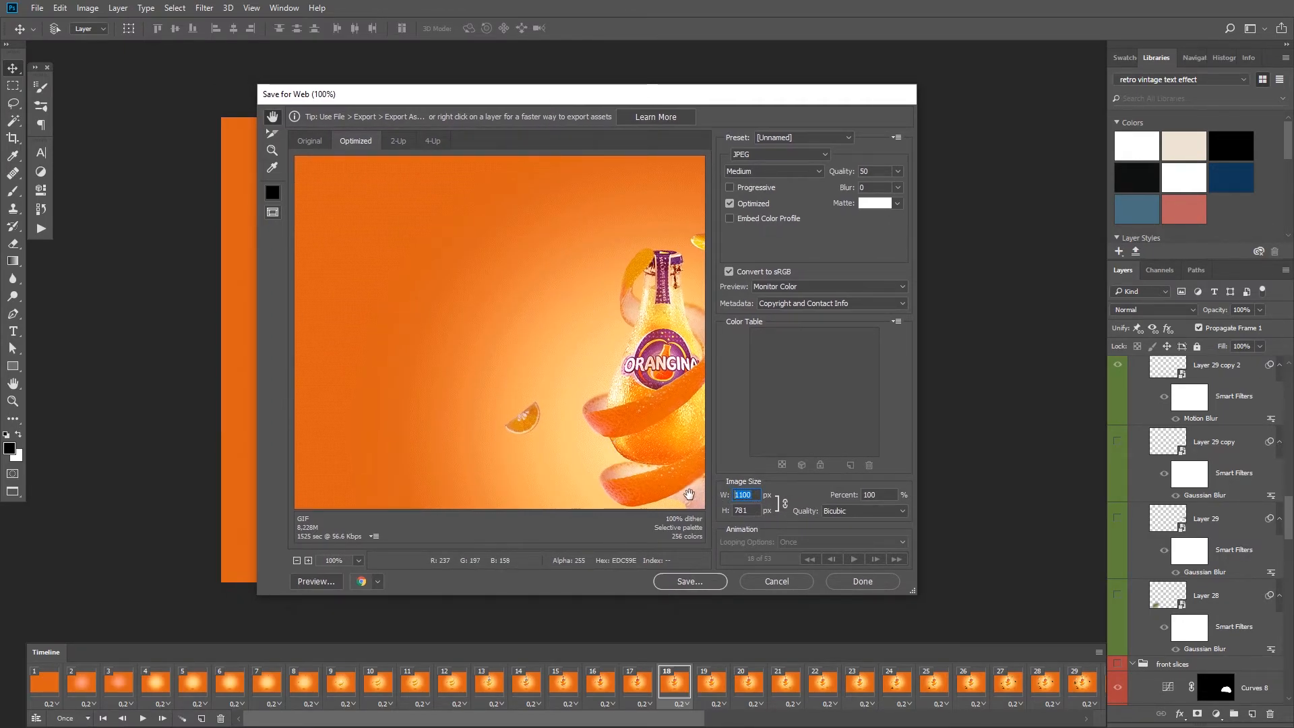
{"action": "type", "text": "800"}
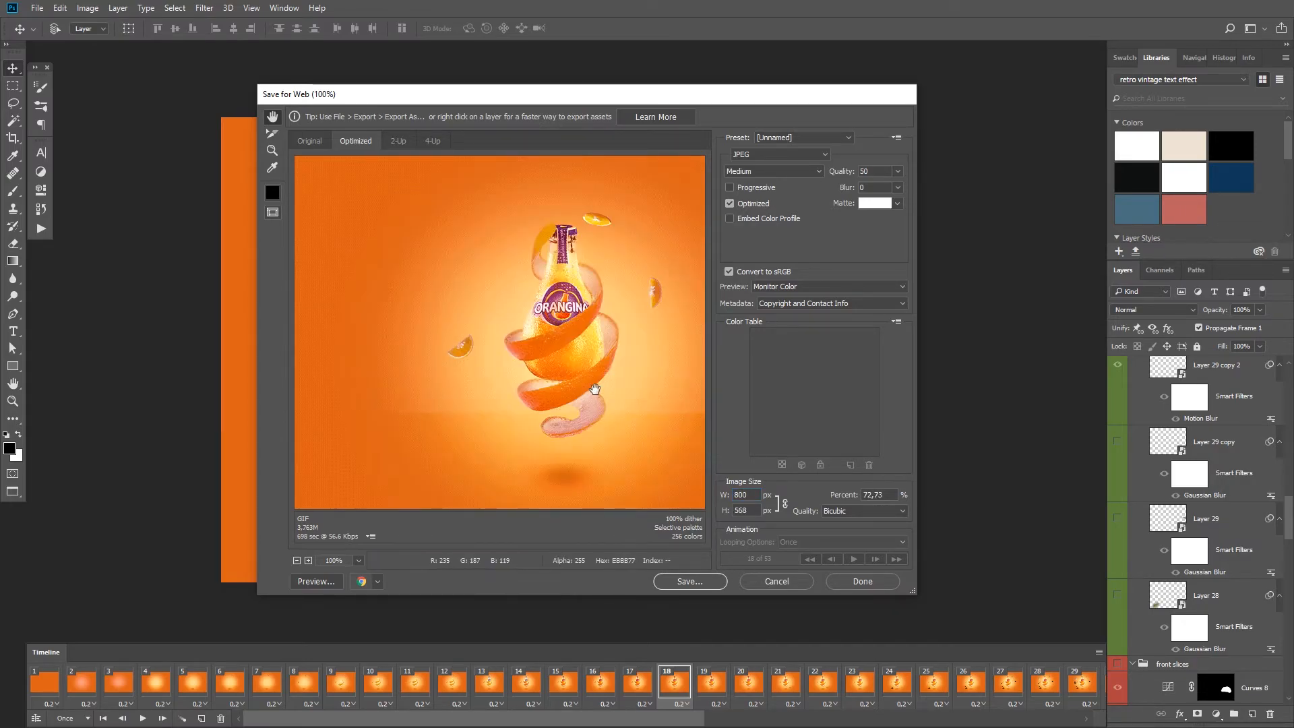
{"action": "left_click", "coordinate": [779, 153]}
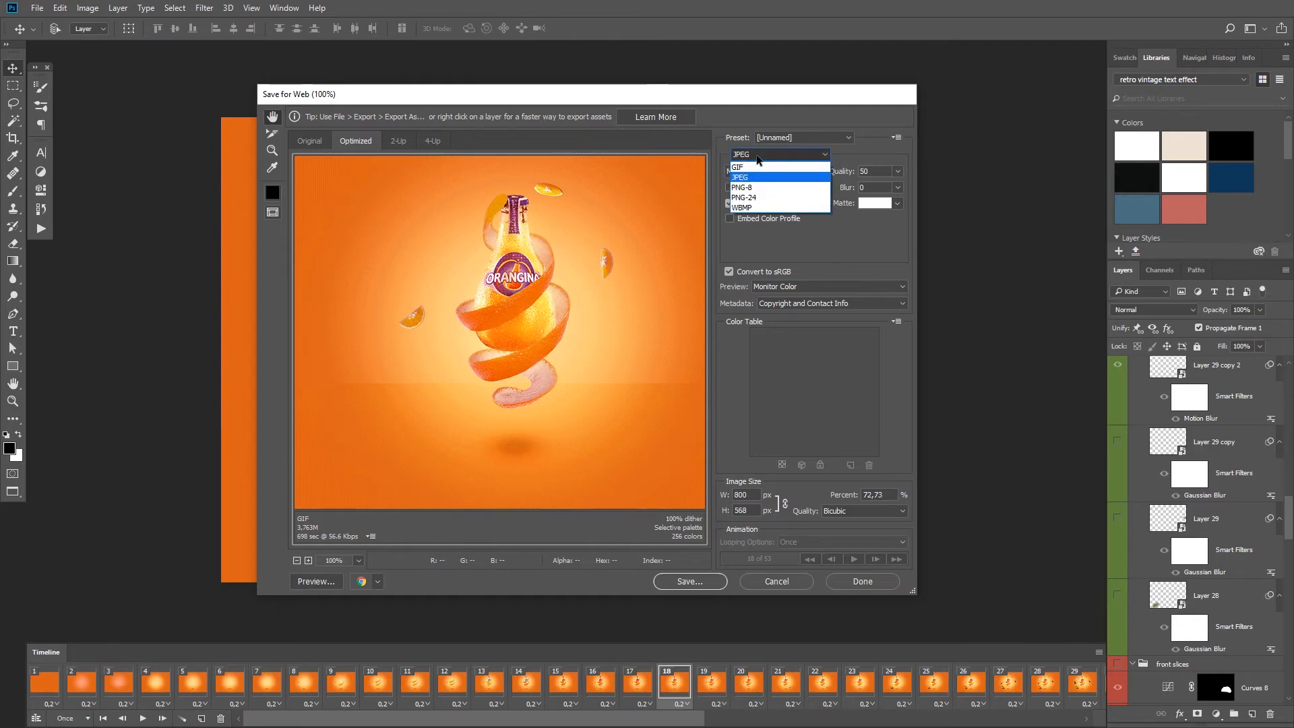
{"action": "left_click", "coordinate": [738, 166]}
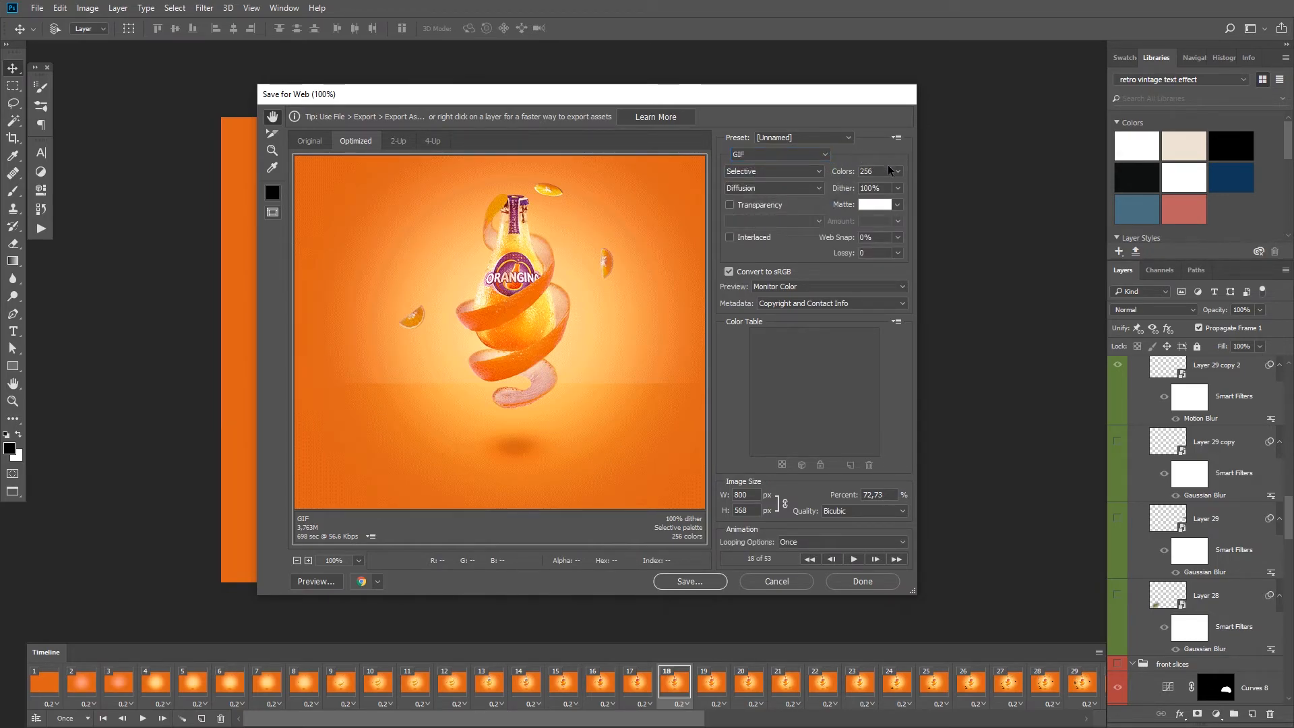
{"action": "left_click", "coordinate": [896, 171]}
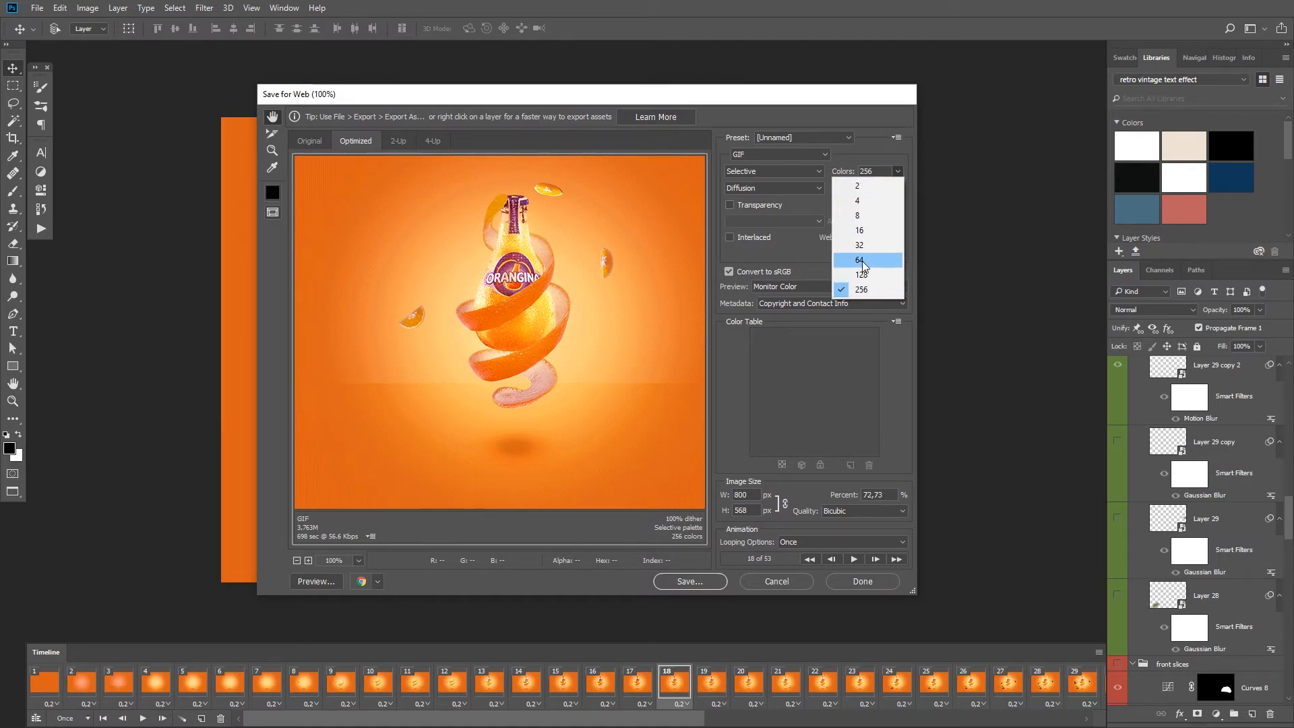
{"action": "left_click", "coordinate": [861, 260]}
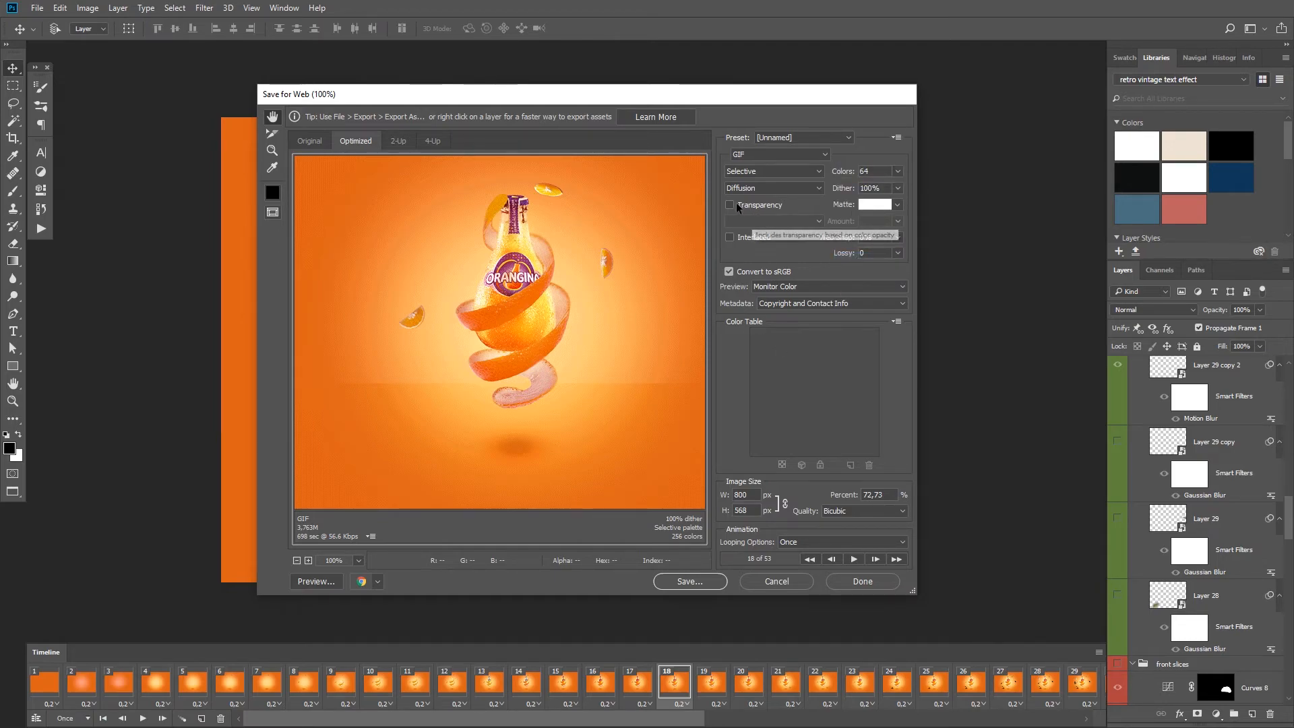
{"action": "left_click", "coordinate": [730, 205]}
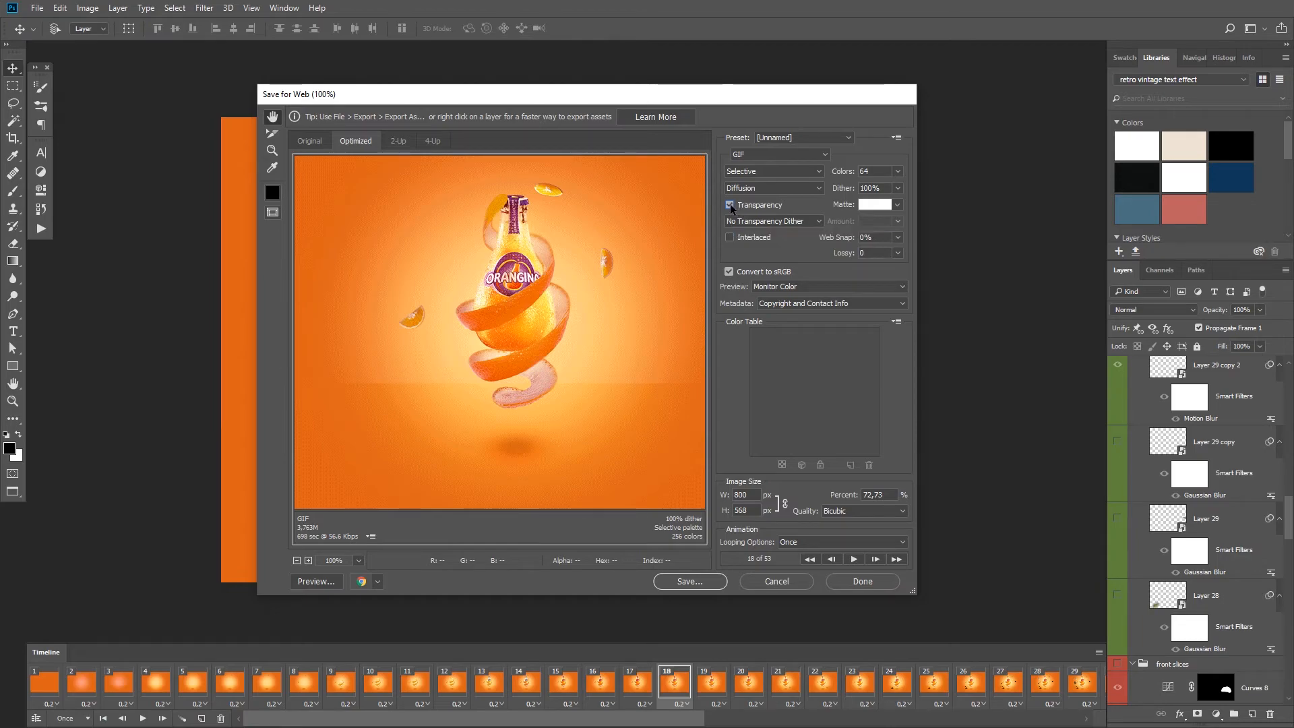
{"action": "left_click", "coordinate": [729, 204]}
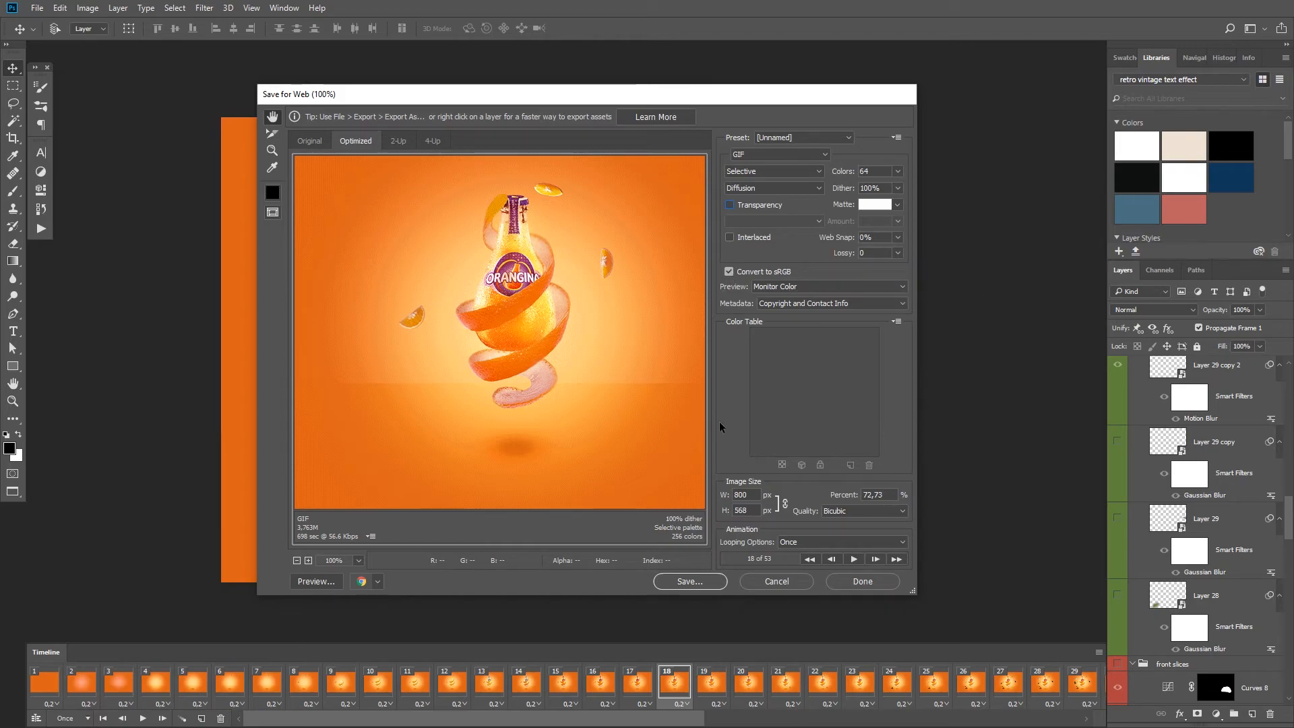
Set GIF looping to Forever and preview the optimized animation in a browser.
{"action": "left_click", "coordinate": [841, 541]}
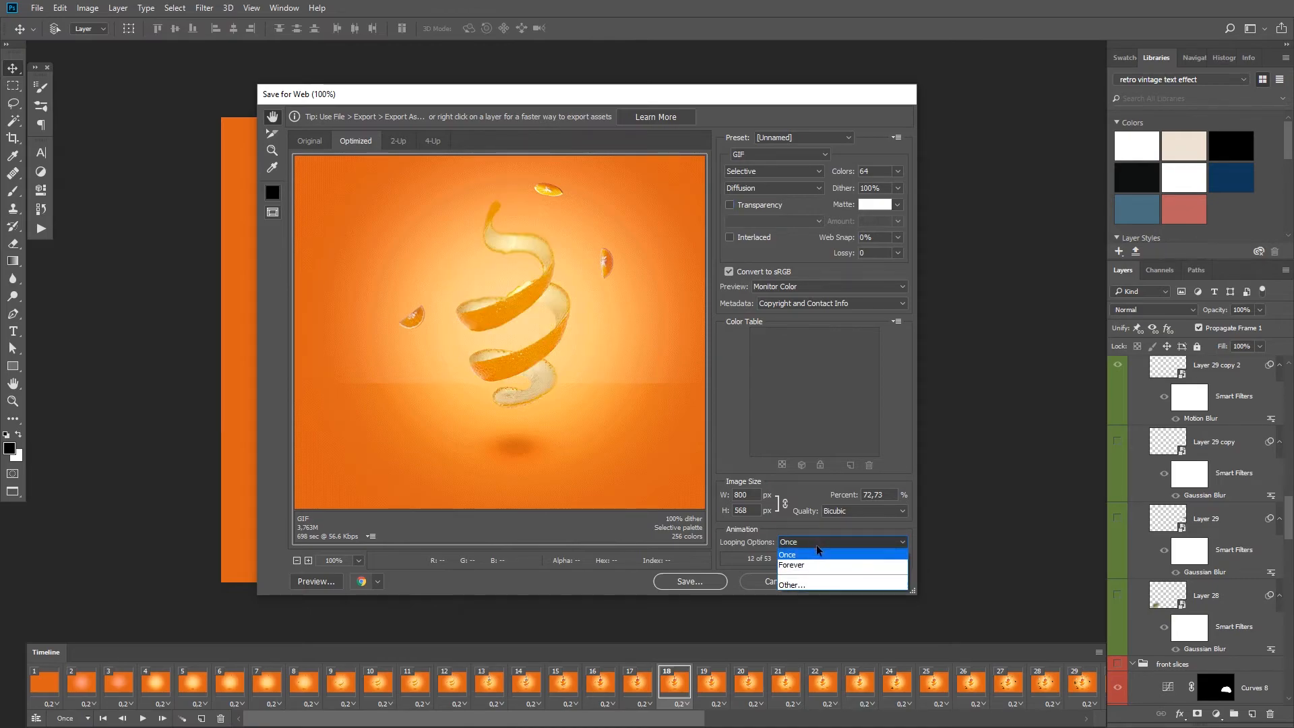
{"action": "left_click", "coordinate": [809, 564]}
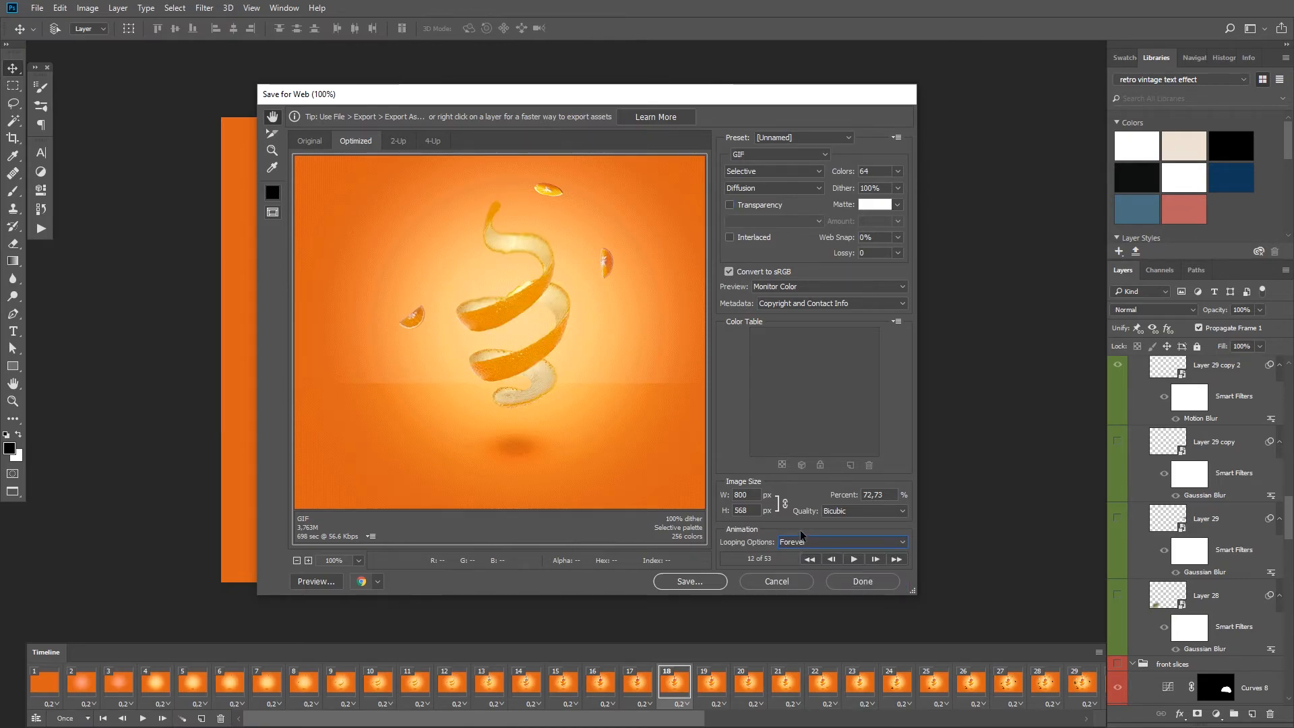
{"action": "mouse_move", "coordinate": [856, 514]}
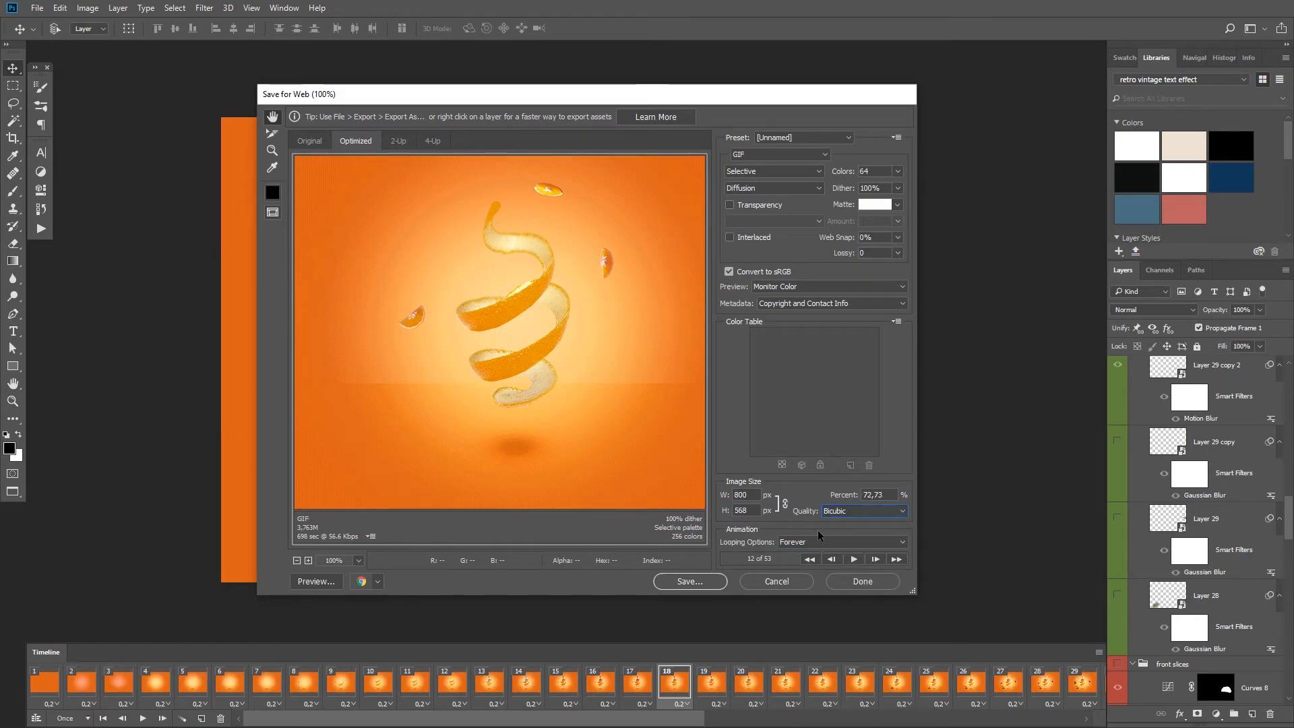
{"action": "mouse_move", "coordinate": [570, 526]}
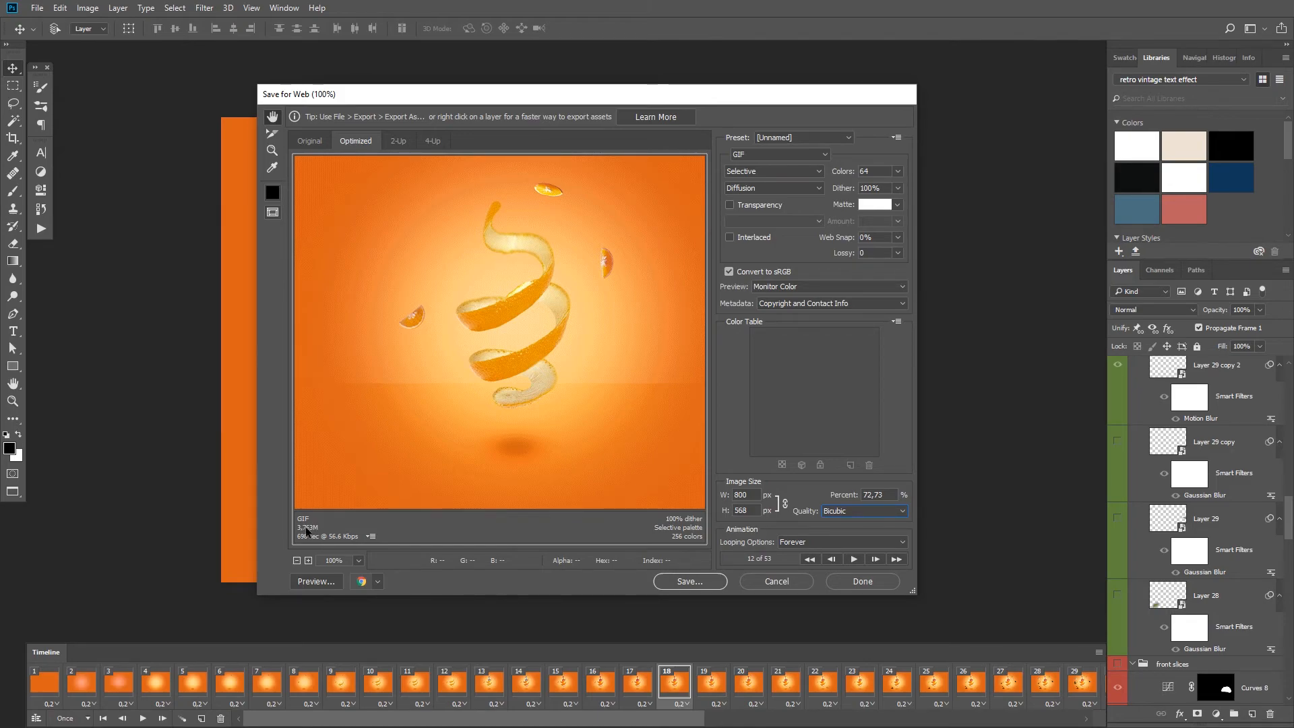
{"action": "mouse_move", "coordinate": [313, 526]}
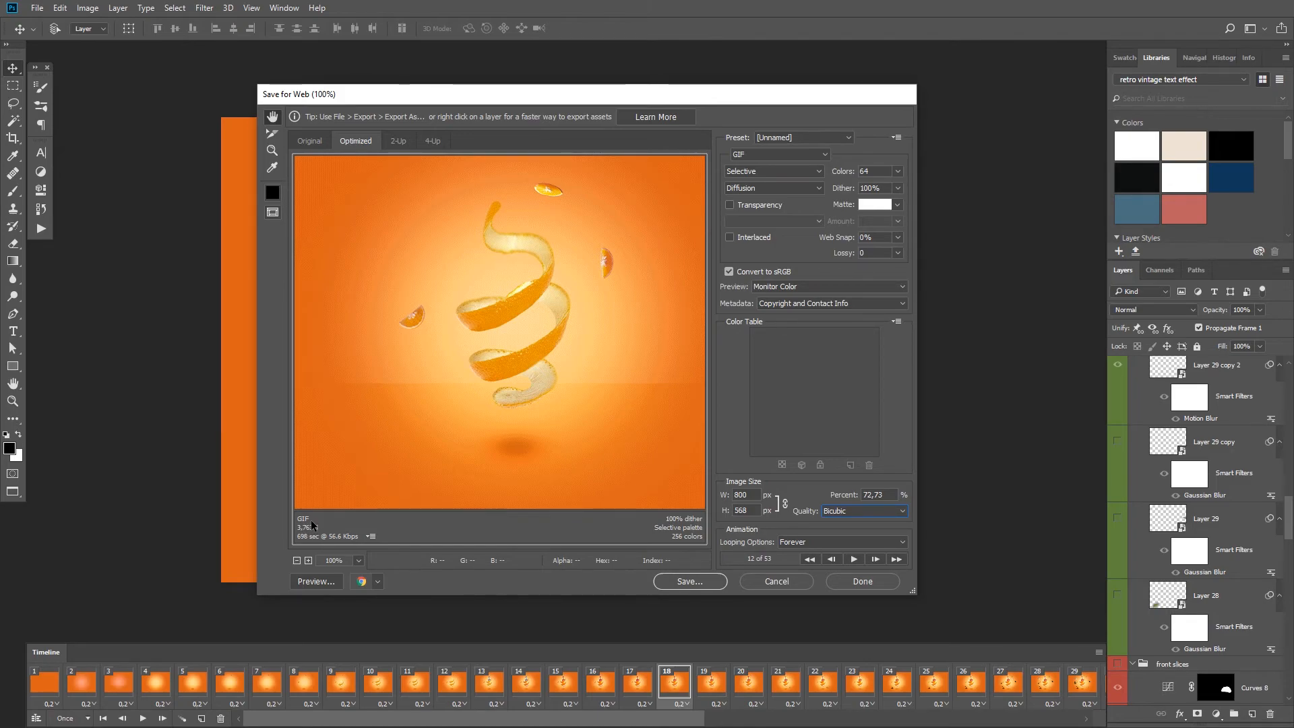
{"action": "mouse_move", "coordinate": [318, 584]}
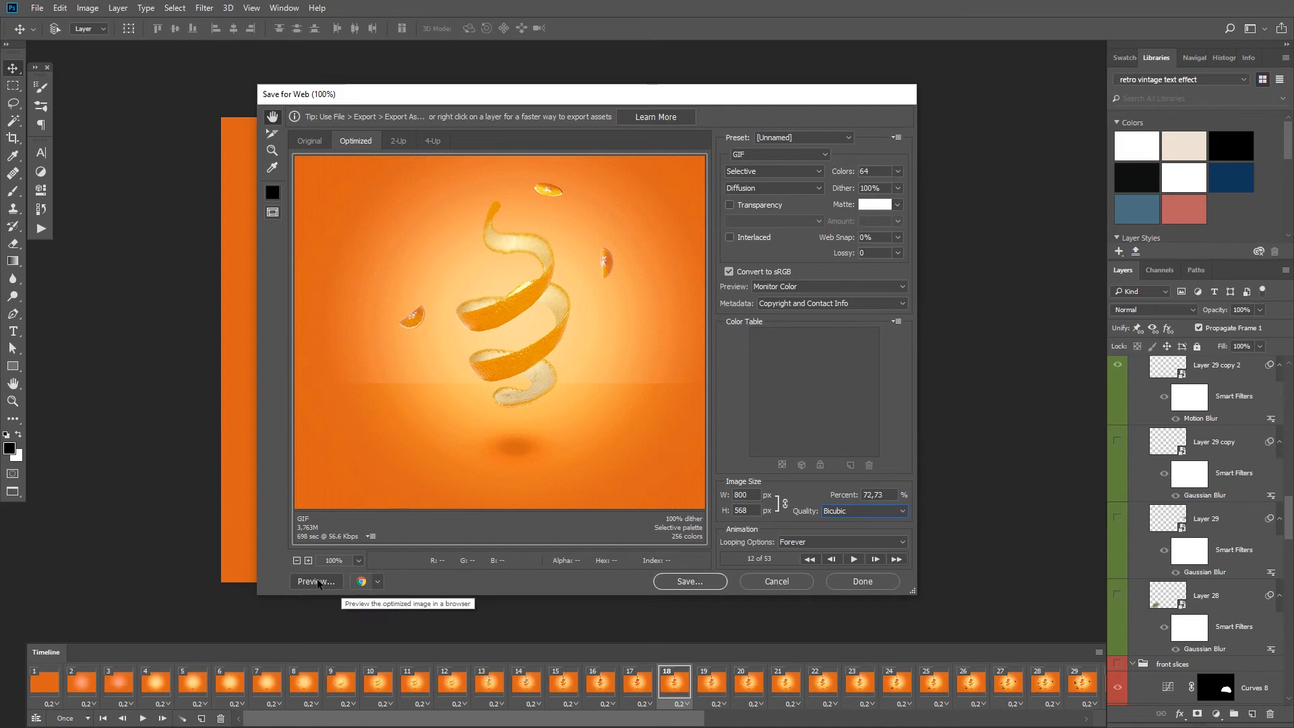
{"action": "left_click", "coordinate": [316, 581]}
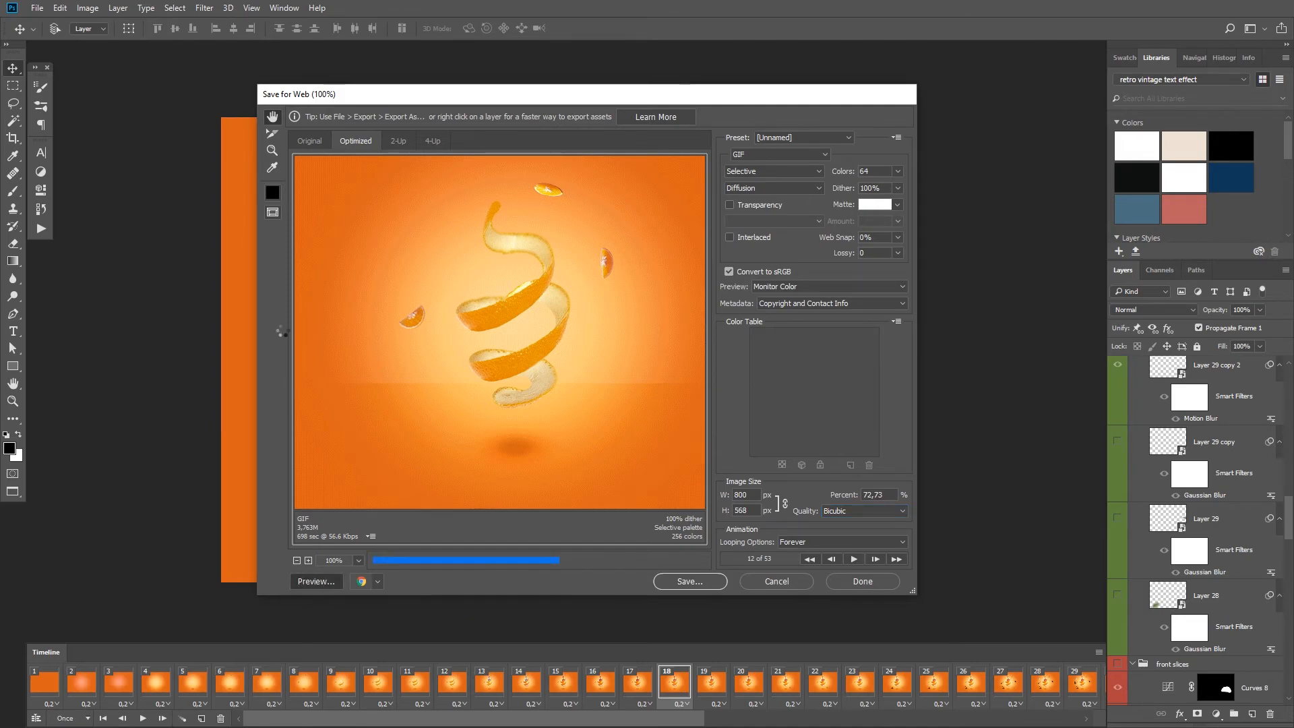
{"action": "left_click", "coordinate": [316, 581]}
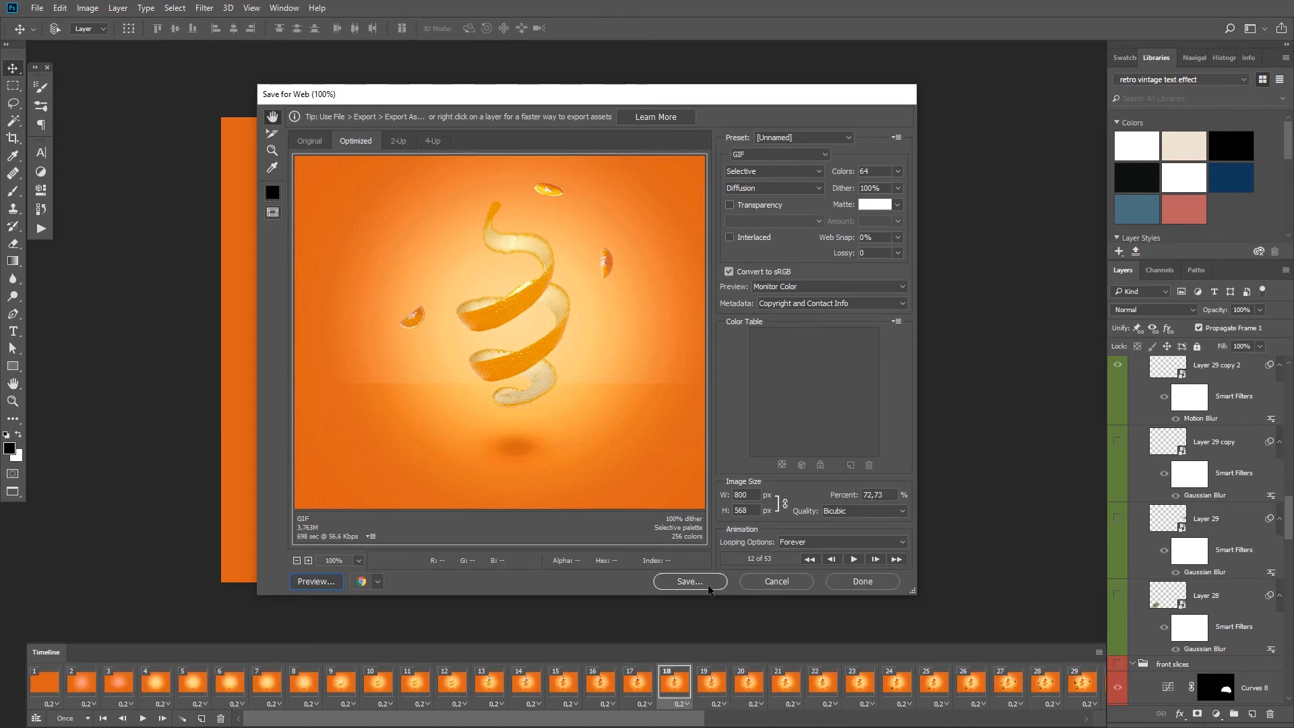
Start saving the optimized GIF from Save for Web, choosing the Desktop as destination.
{"action": "left_click", "coordinate": [689, 581]}
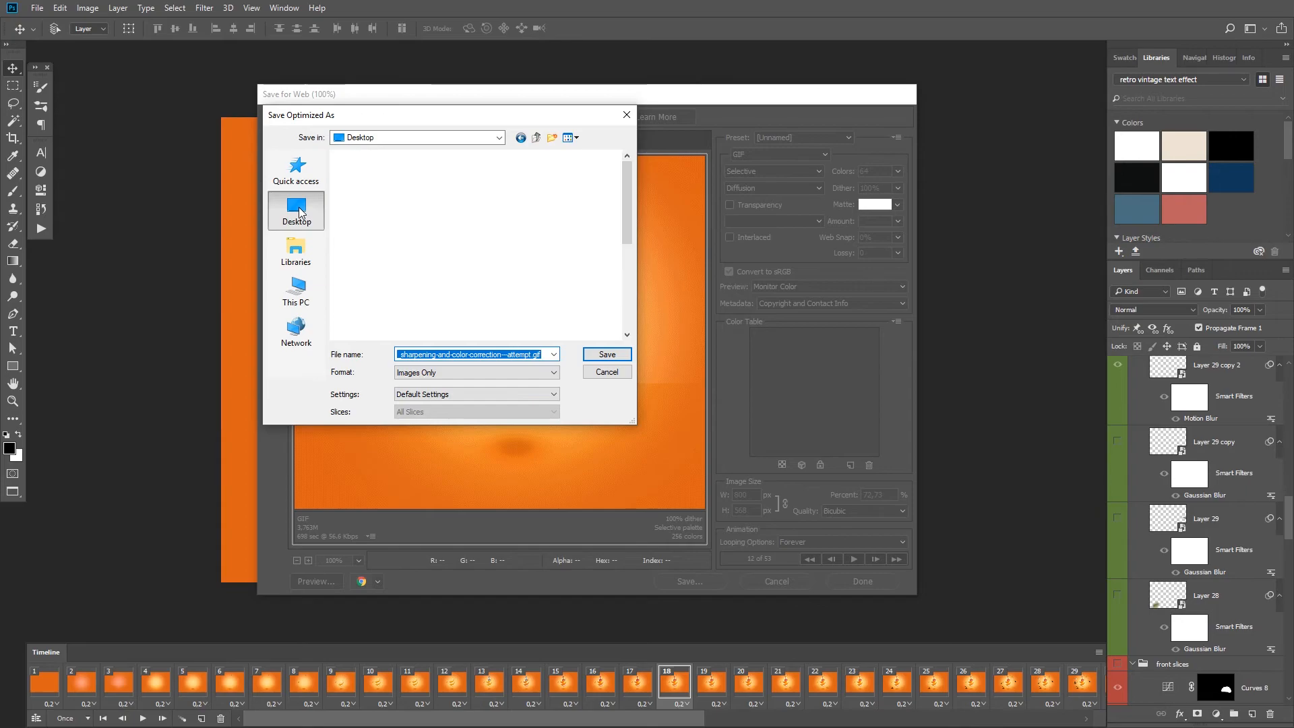
{"action": "left_click", "coordinate": [295, 209]}
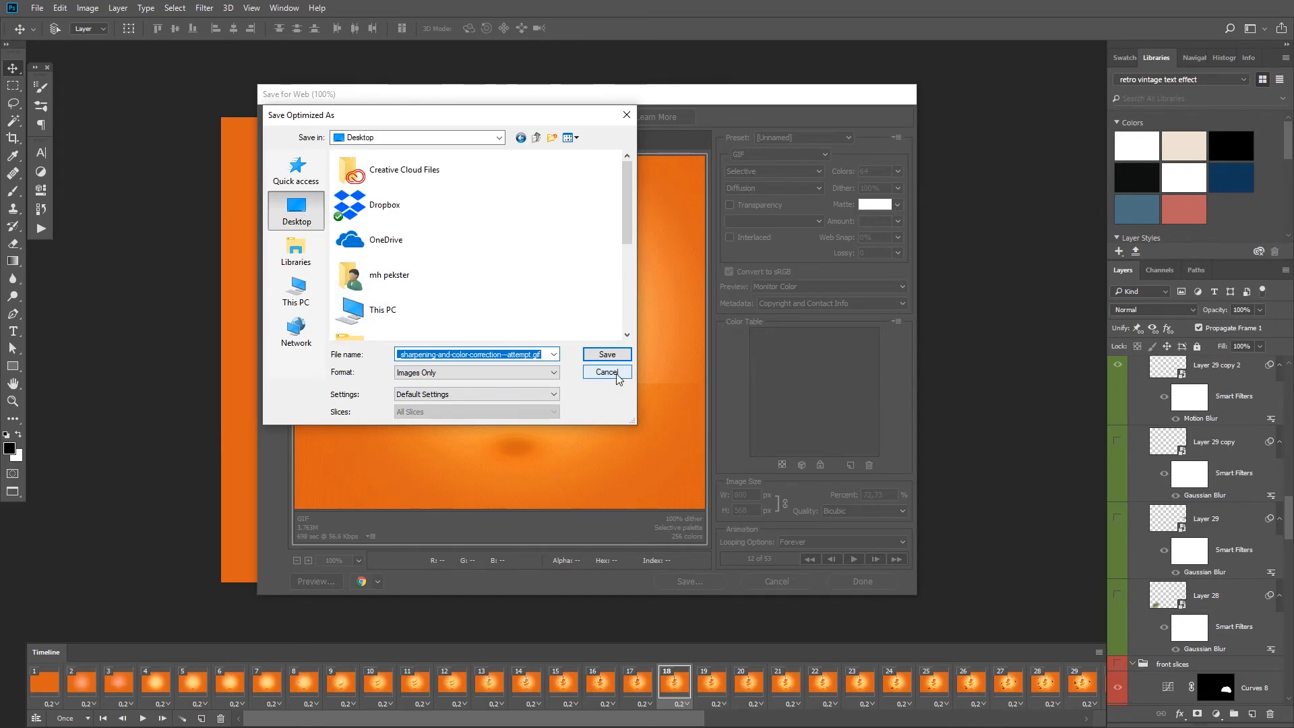
{"action": "left_click", "coordinate": [606, 372]}
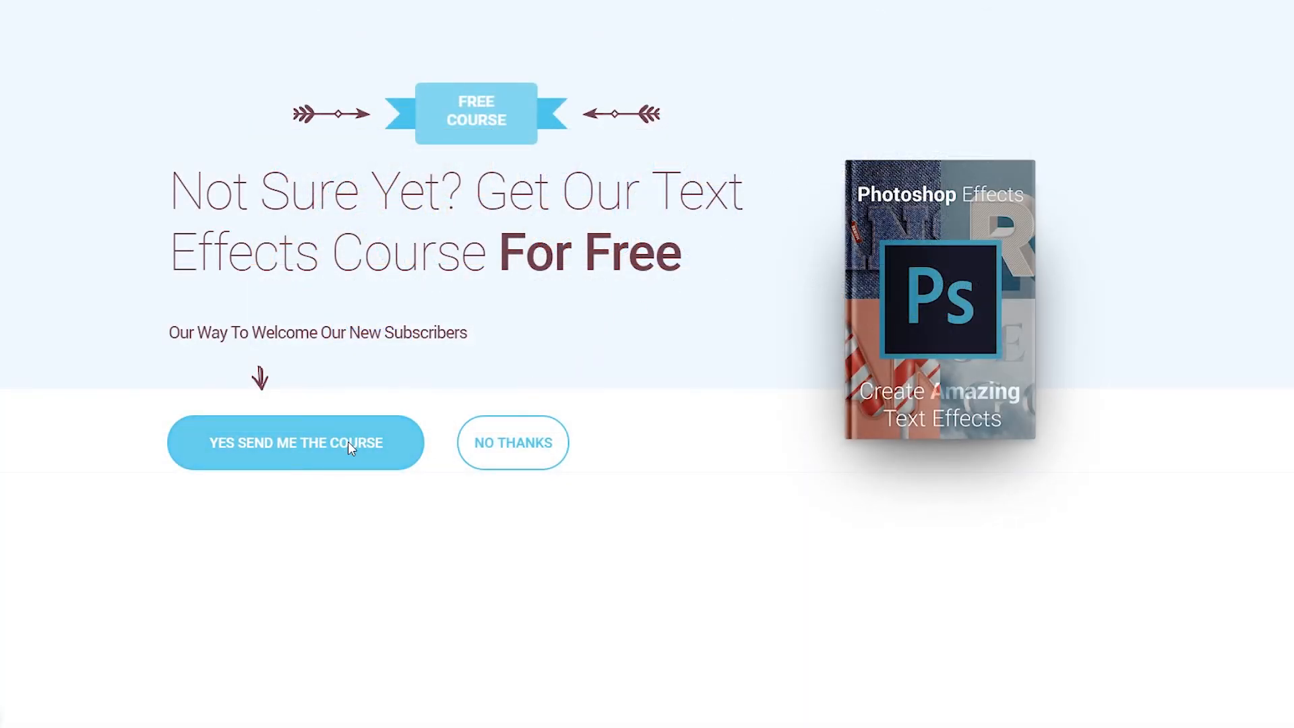
Accept Retouch Studio's free Photoshop text effects course offer to reach the email signup.
{"action": "left_click", "coordinate": [295, 443]}
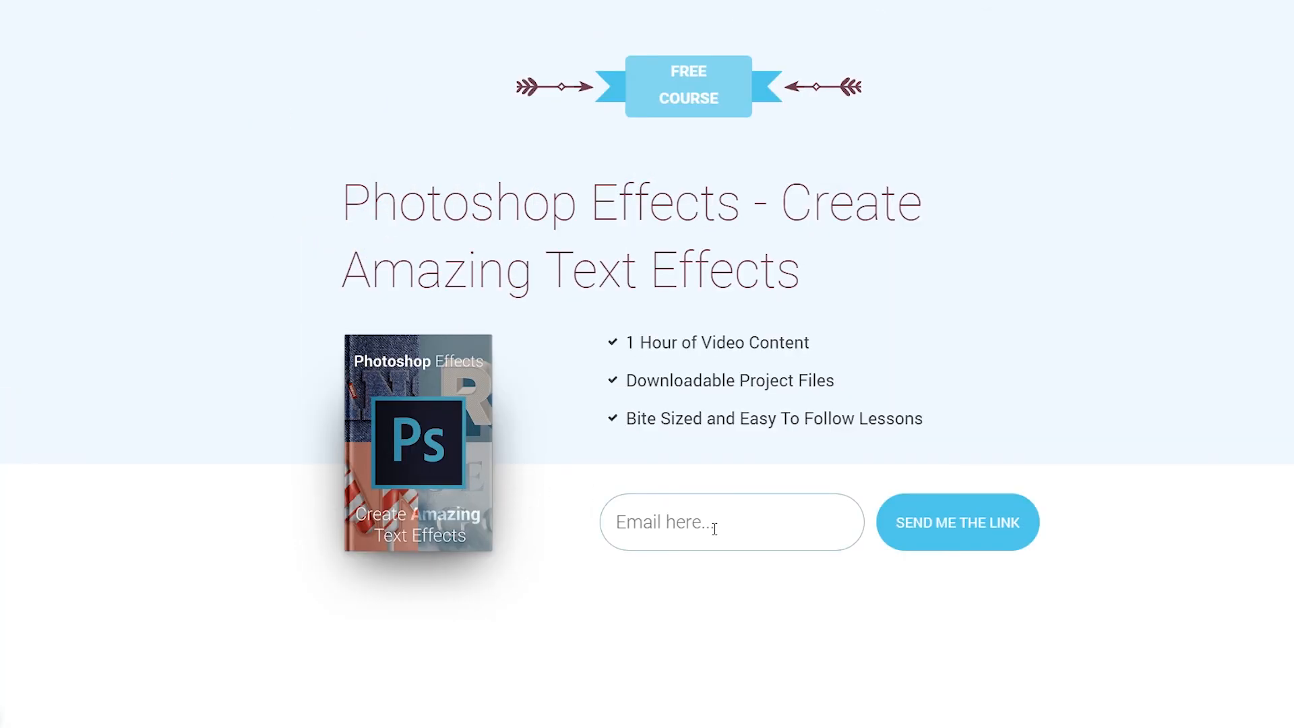